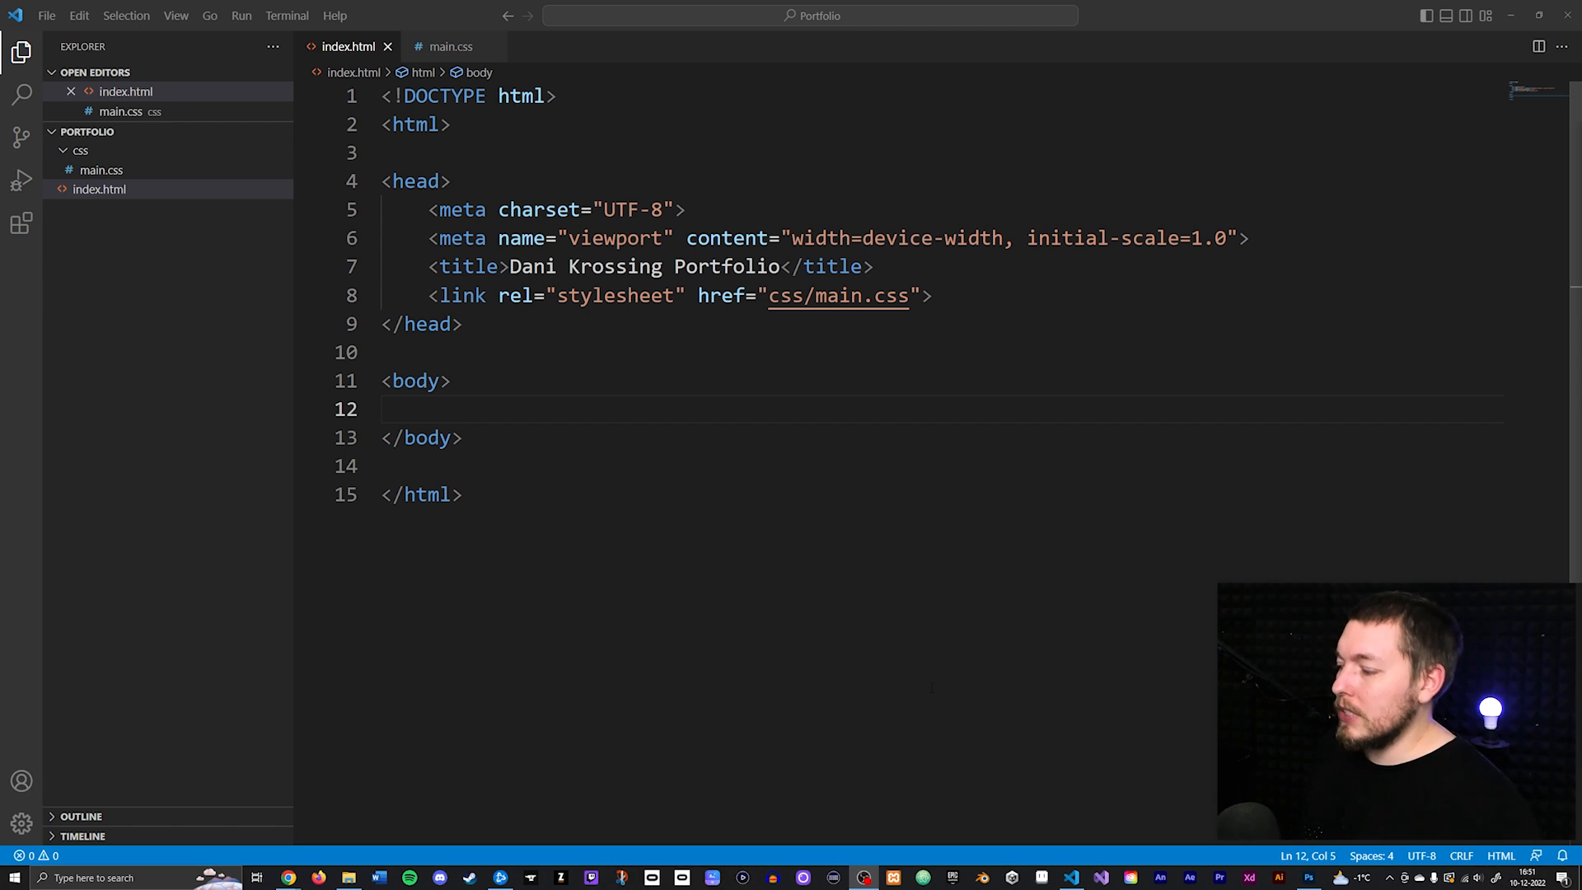
Browse into the Portfolio folder and bring up the Open with choices for index.html.
{"action": "left_click", "coordinate": [350, 876]}
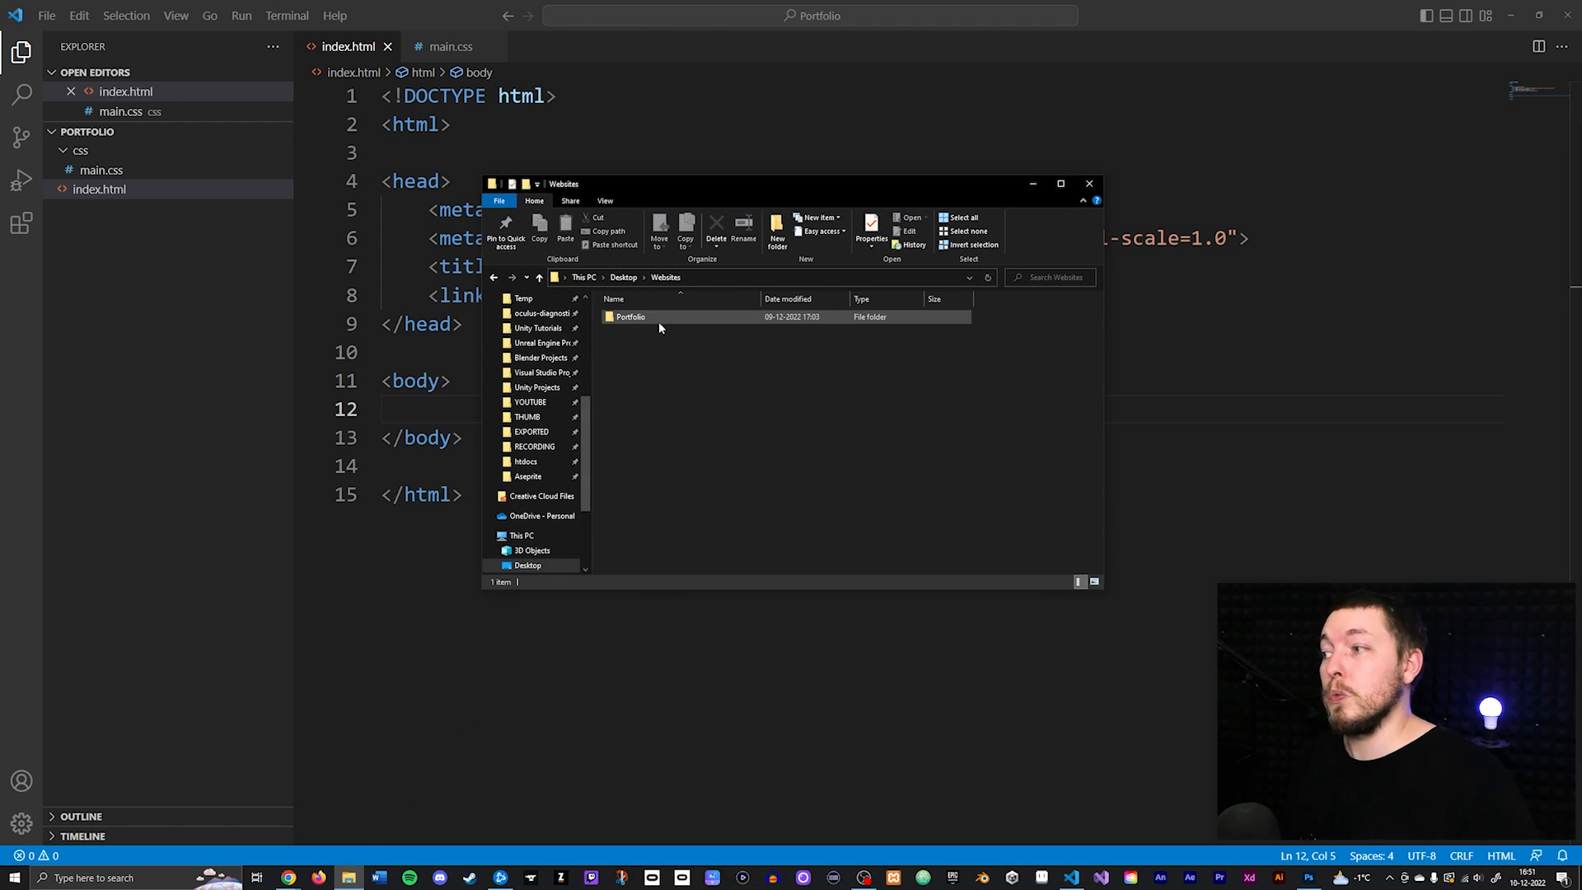
{"action": "mouse_move", "coordinate": [630, 316]}
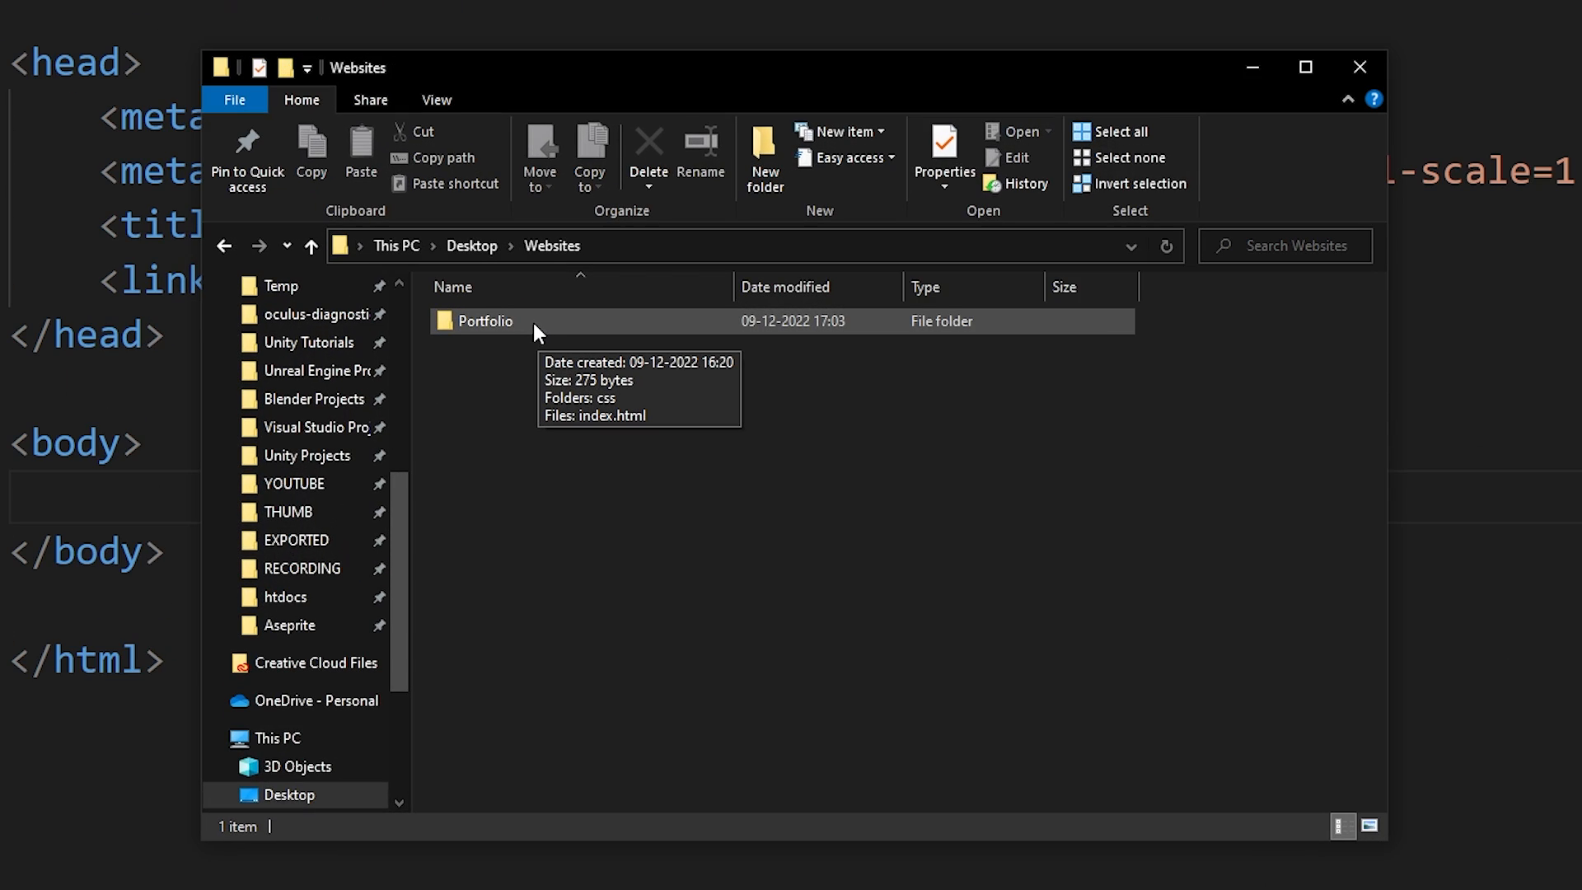
{"action": "double_click", "coordinate": [483, 322]}
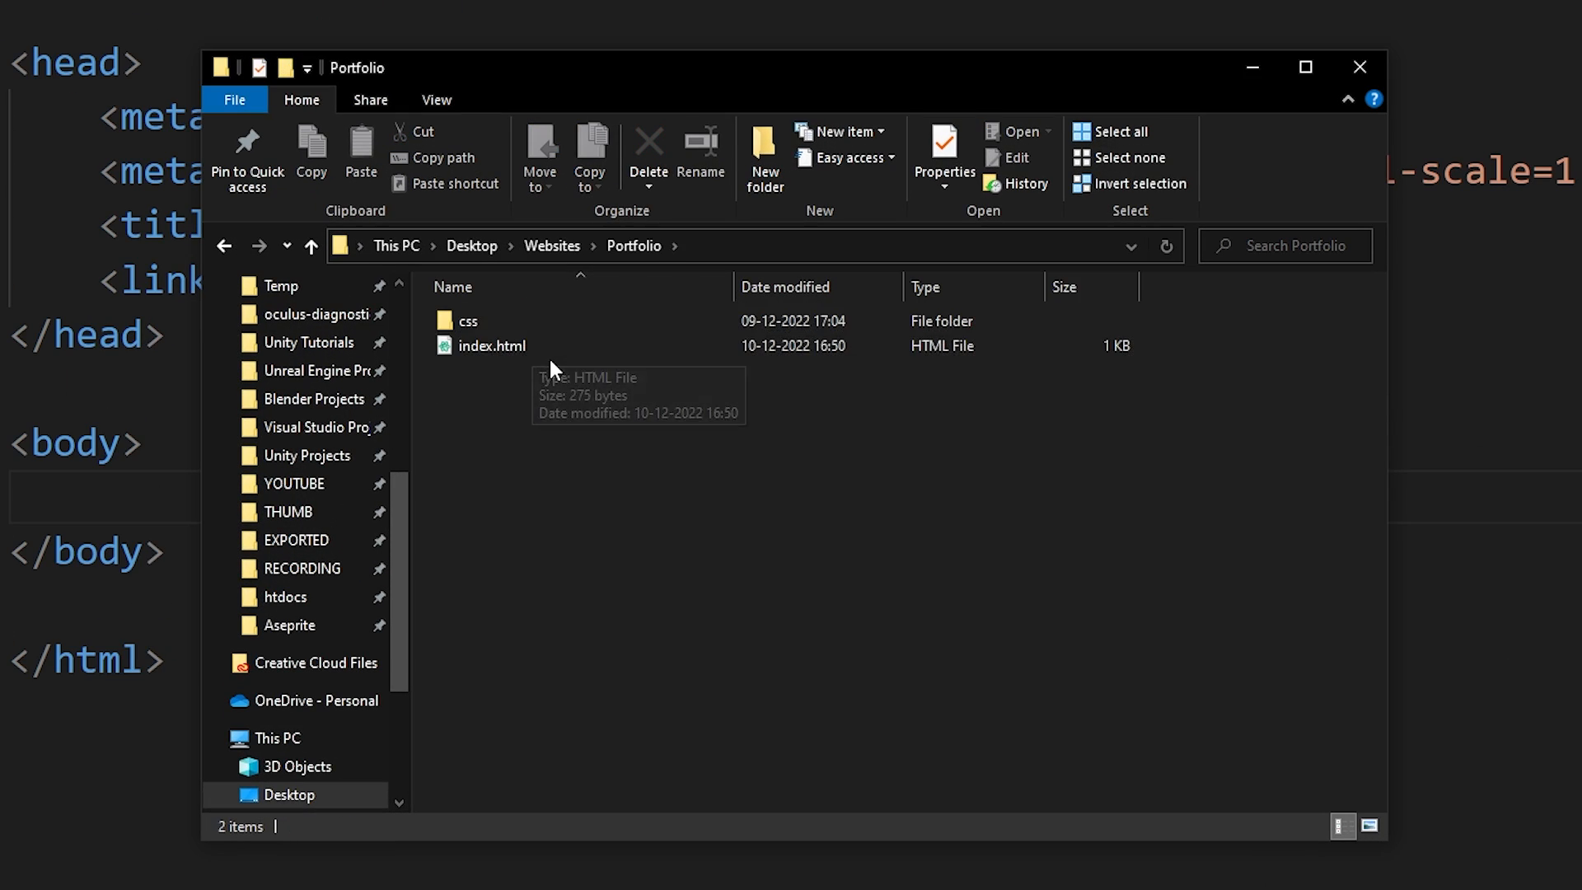
{"action": "right_click", "coordinate": [491, 345]}
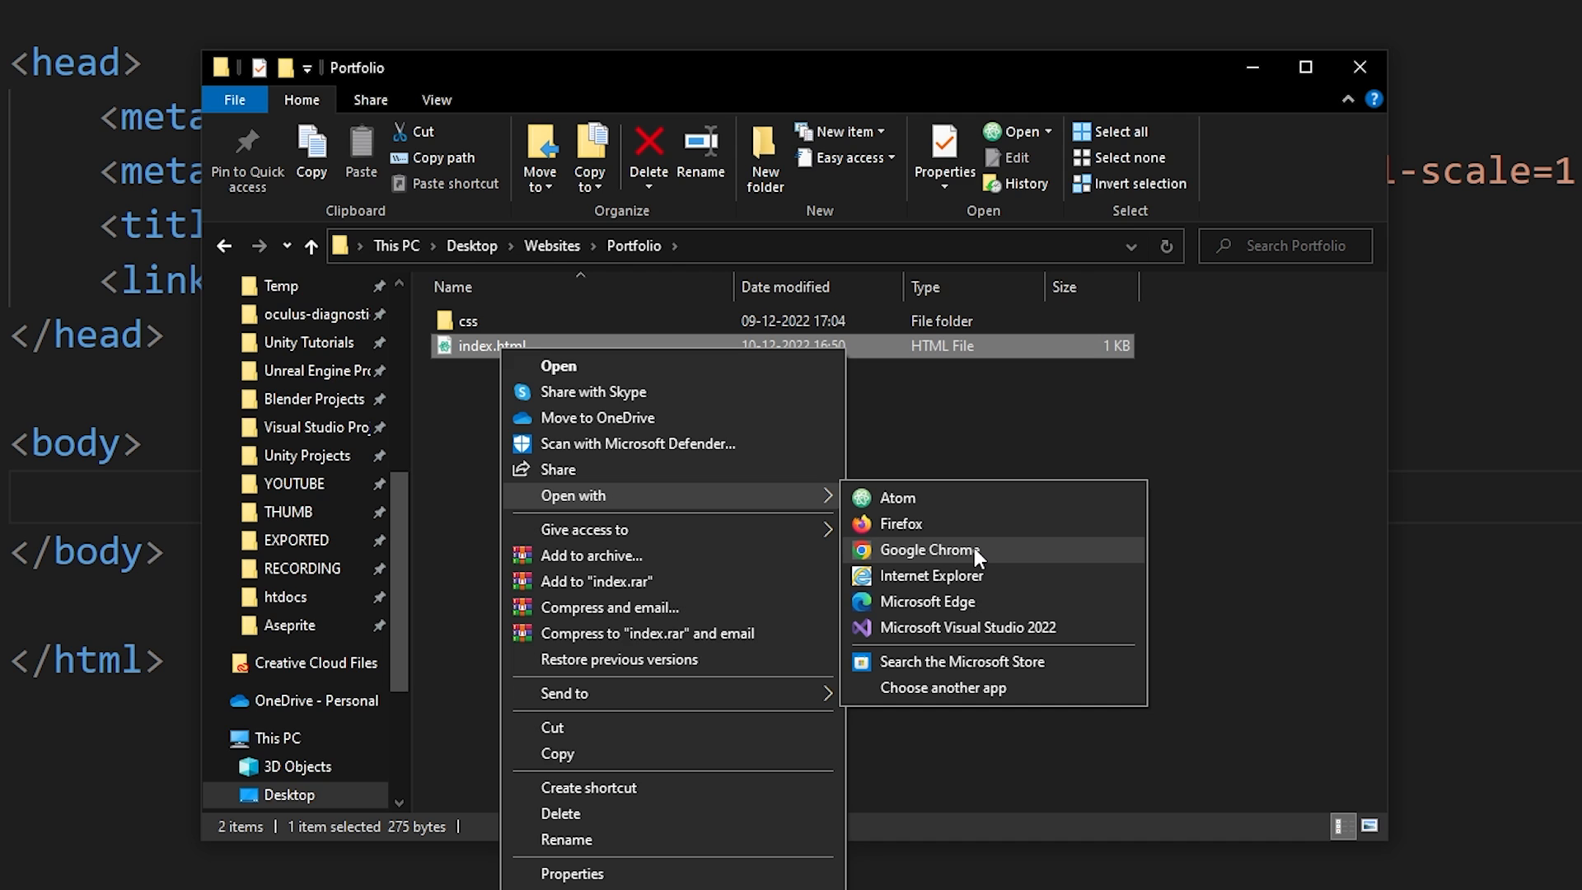
Load index.html in Google Chrome, showing the blank Dani Krossing Portfolio page.
{"action": "left_click", "coordinate": [926, 550]}
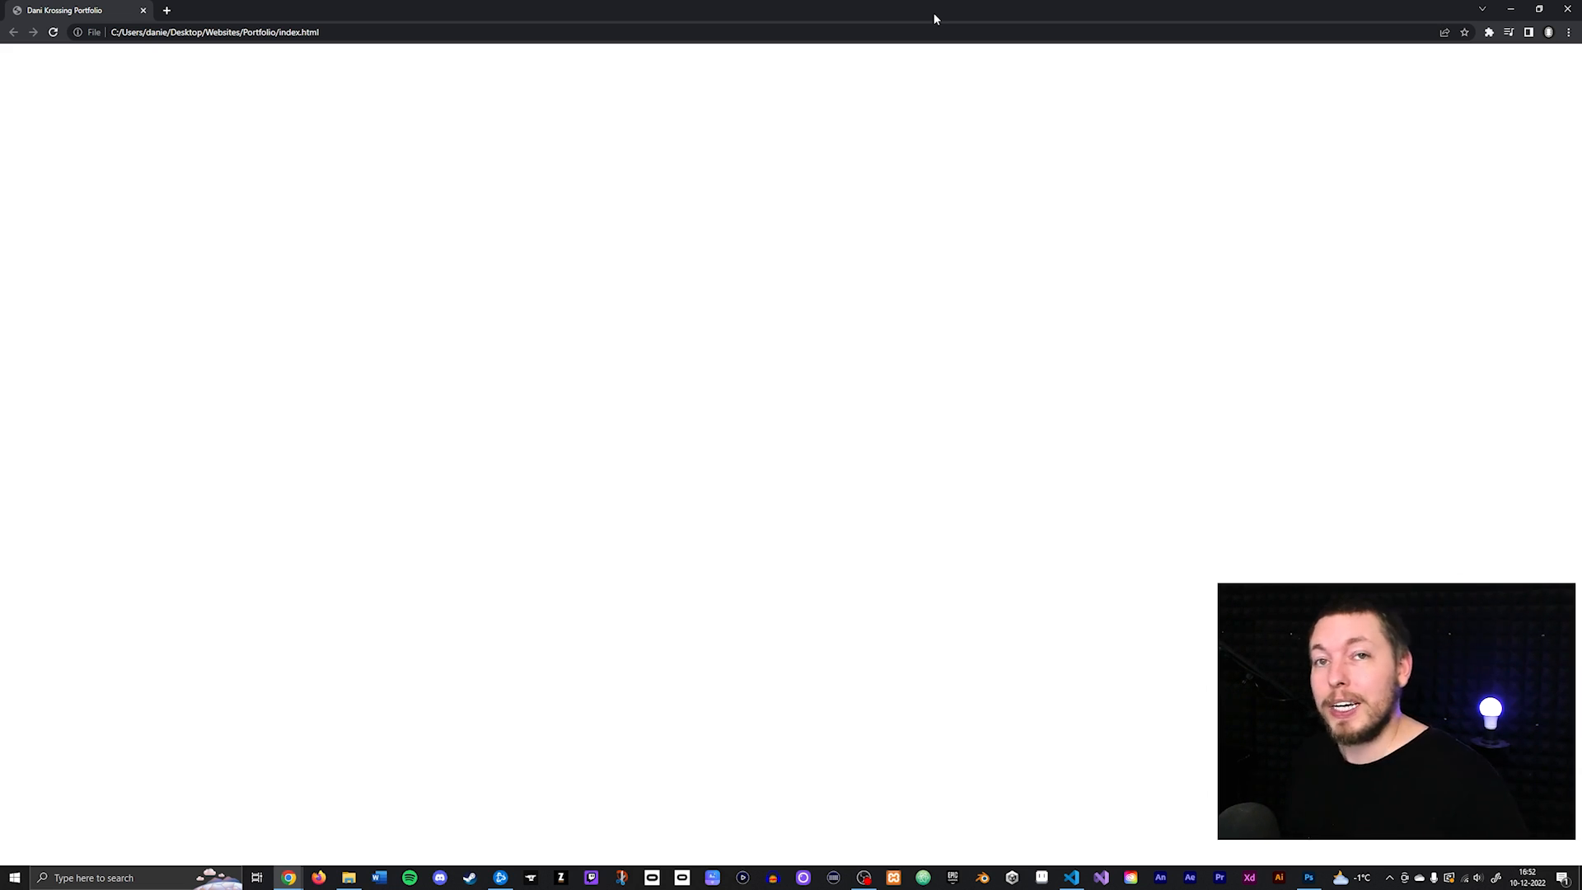
{"action": "mouse_move", "coordinate": [369, 82]}
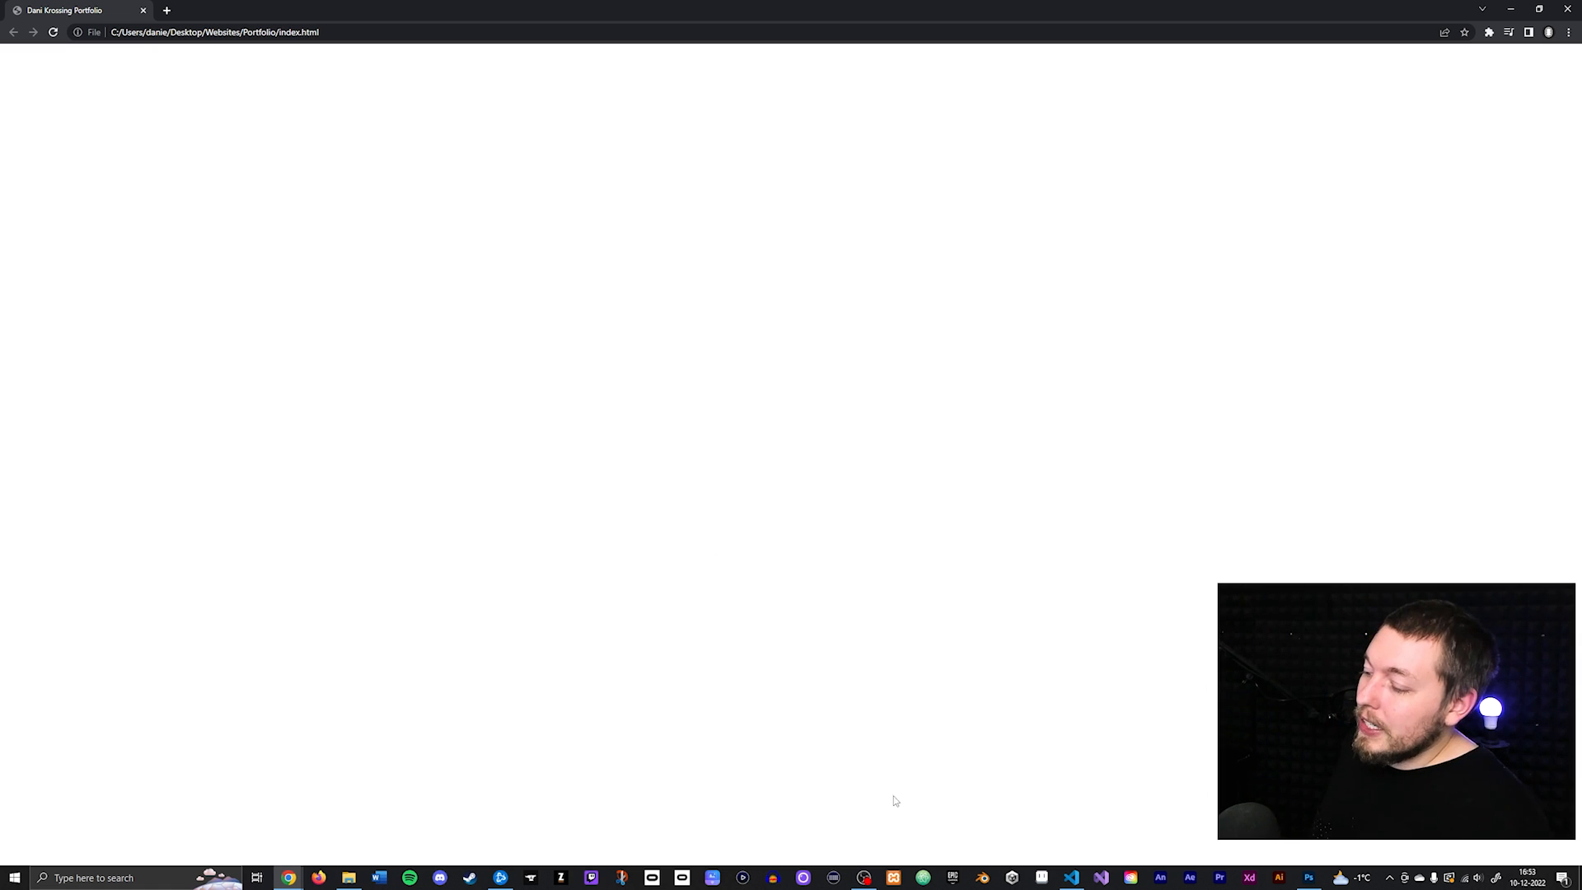
Write "This is a title!" inside the body of index.html and save.
{"action": "left_click", "coordinate": [1071, 877]}
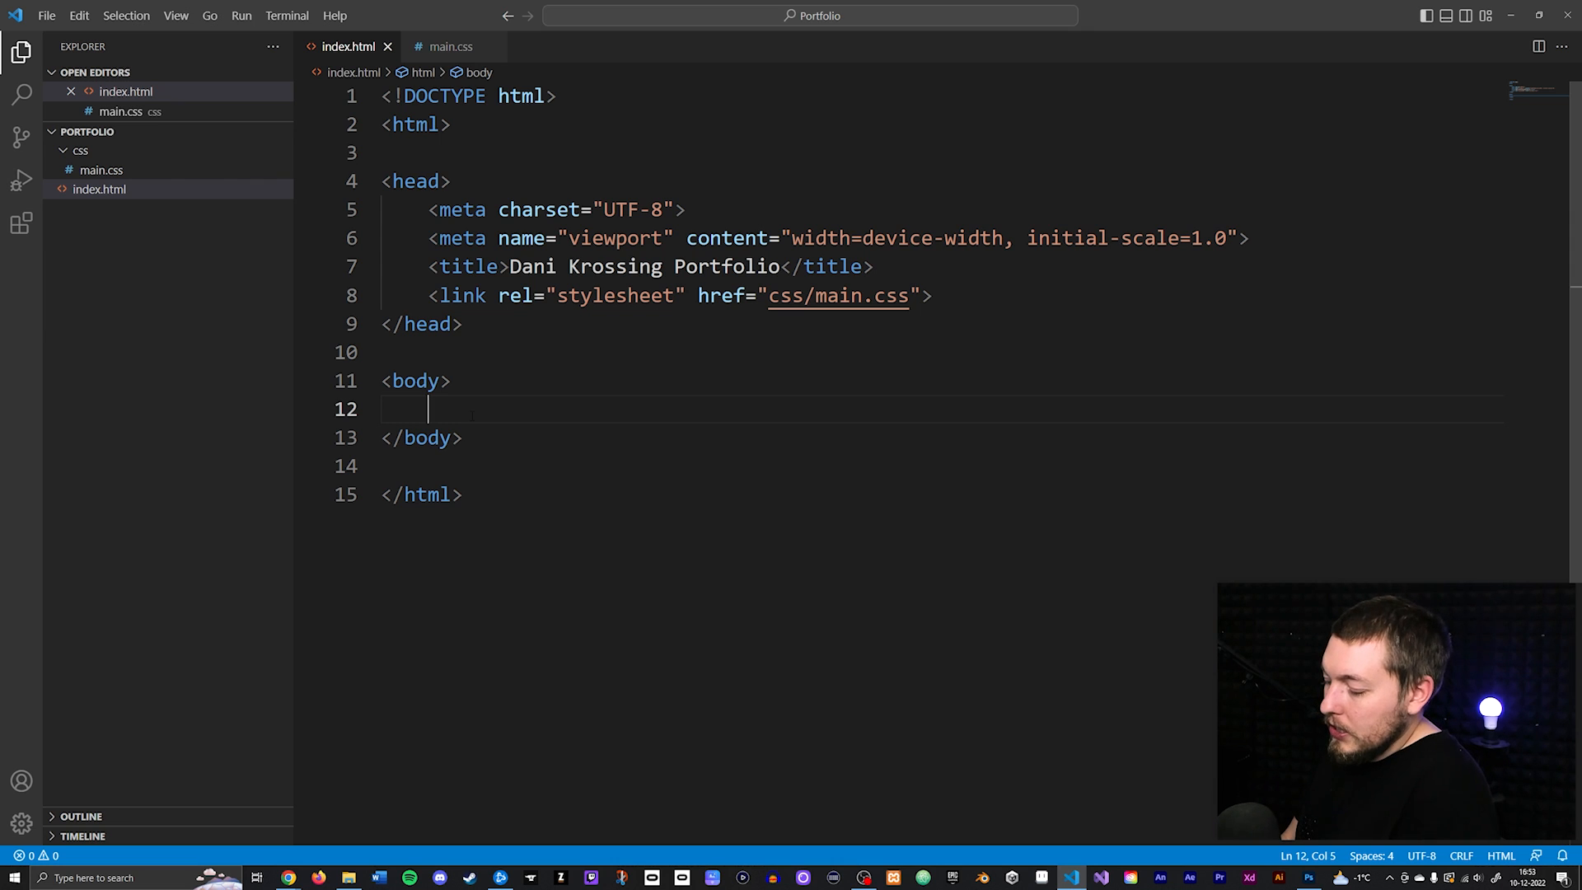
{"action": "type", "text": "This is a"}
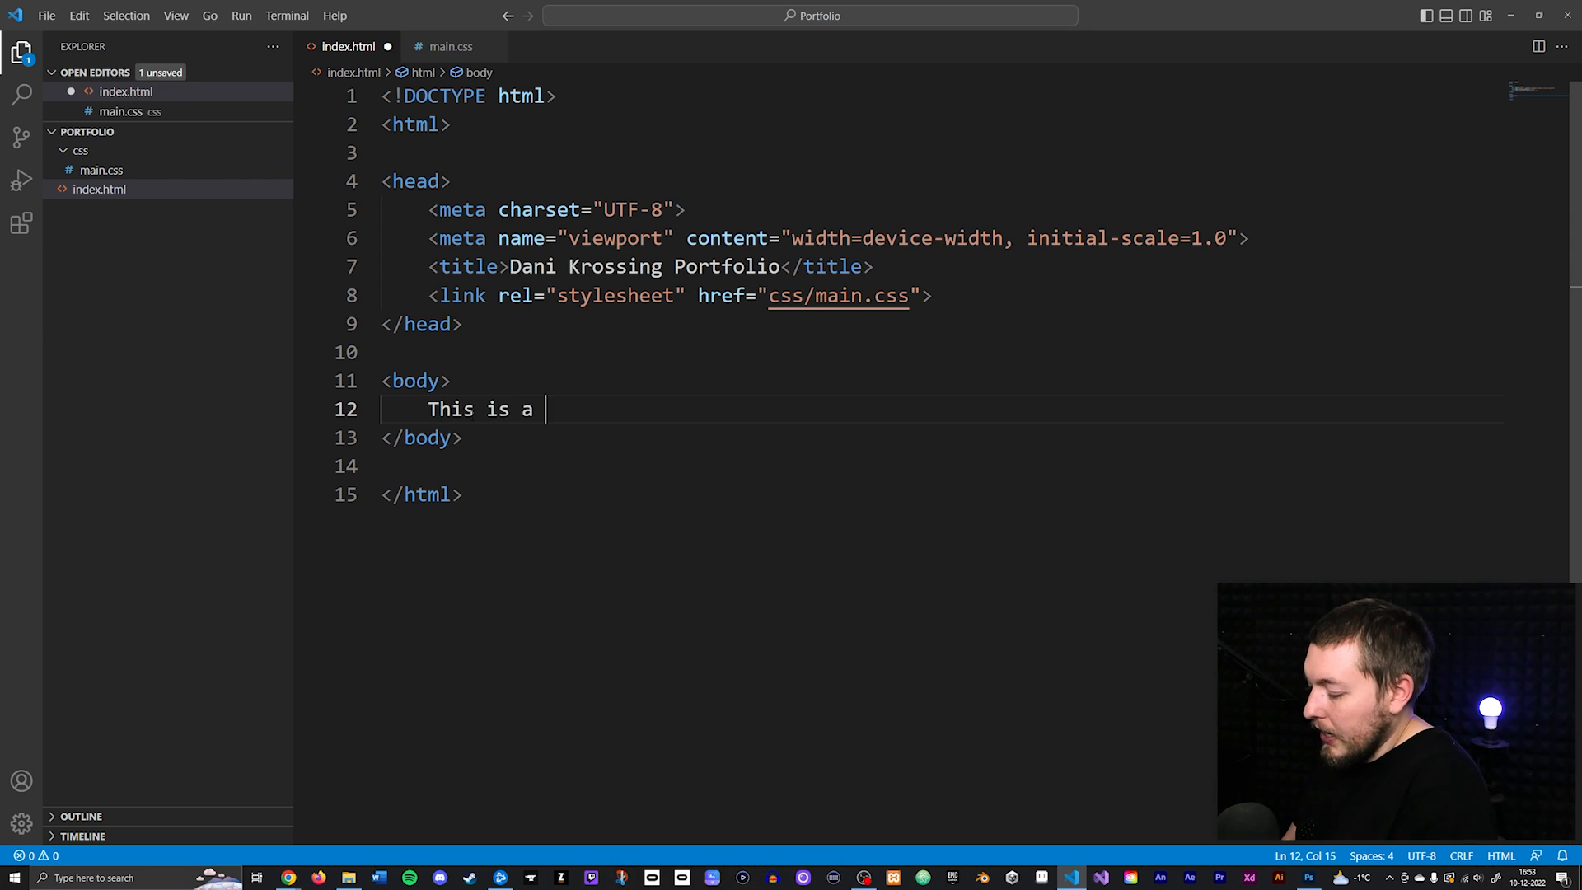
{"action": "type", "text": "title!"}
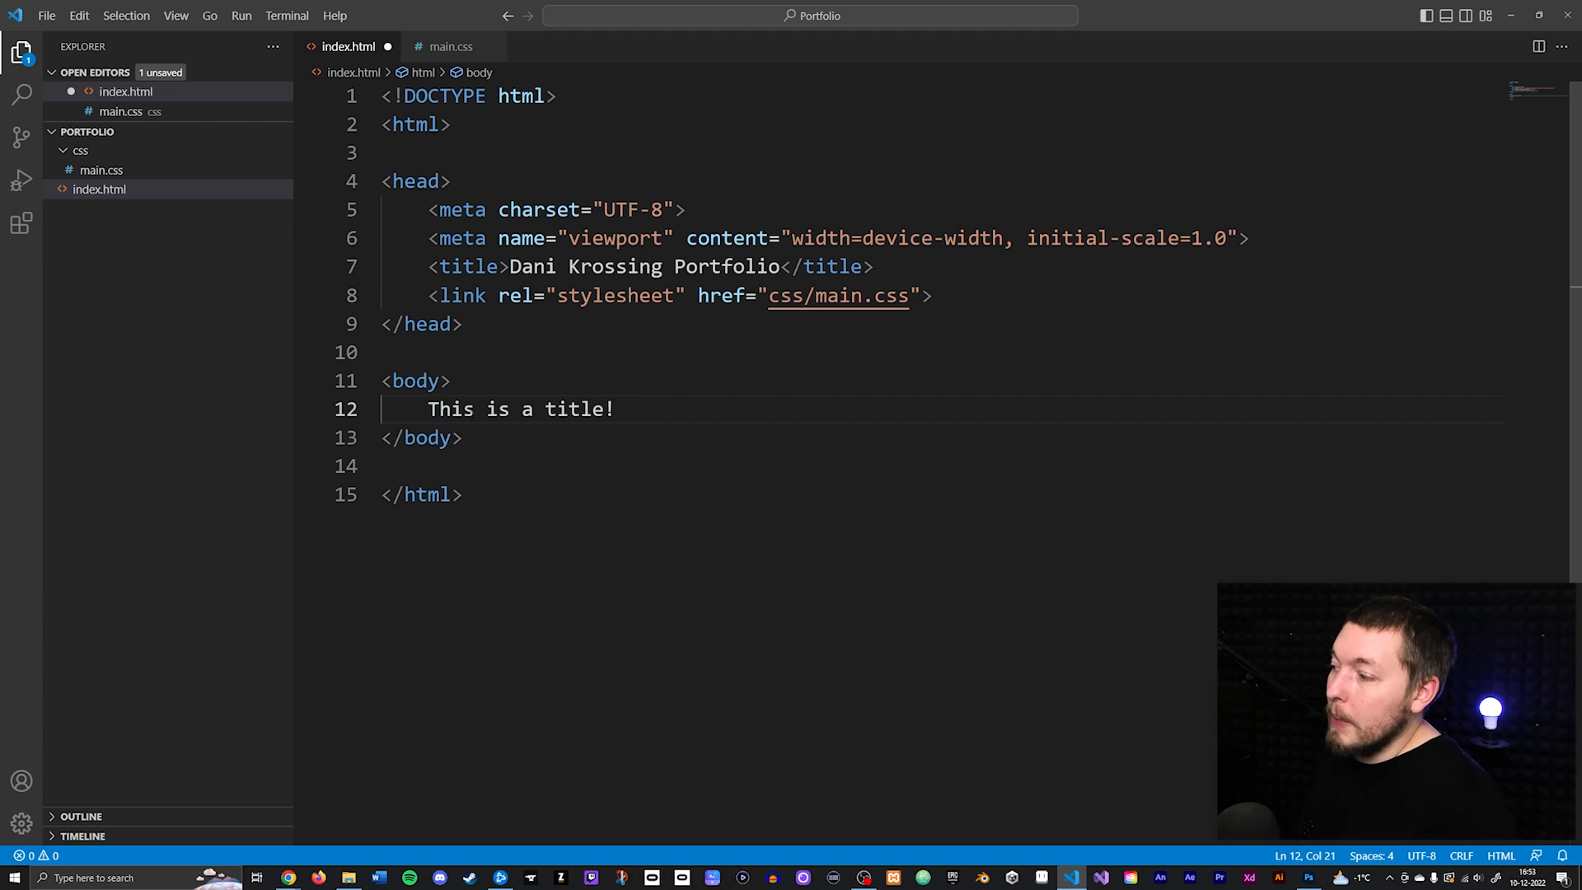
{"action": "key", "text": "ctrl+s"}
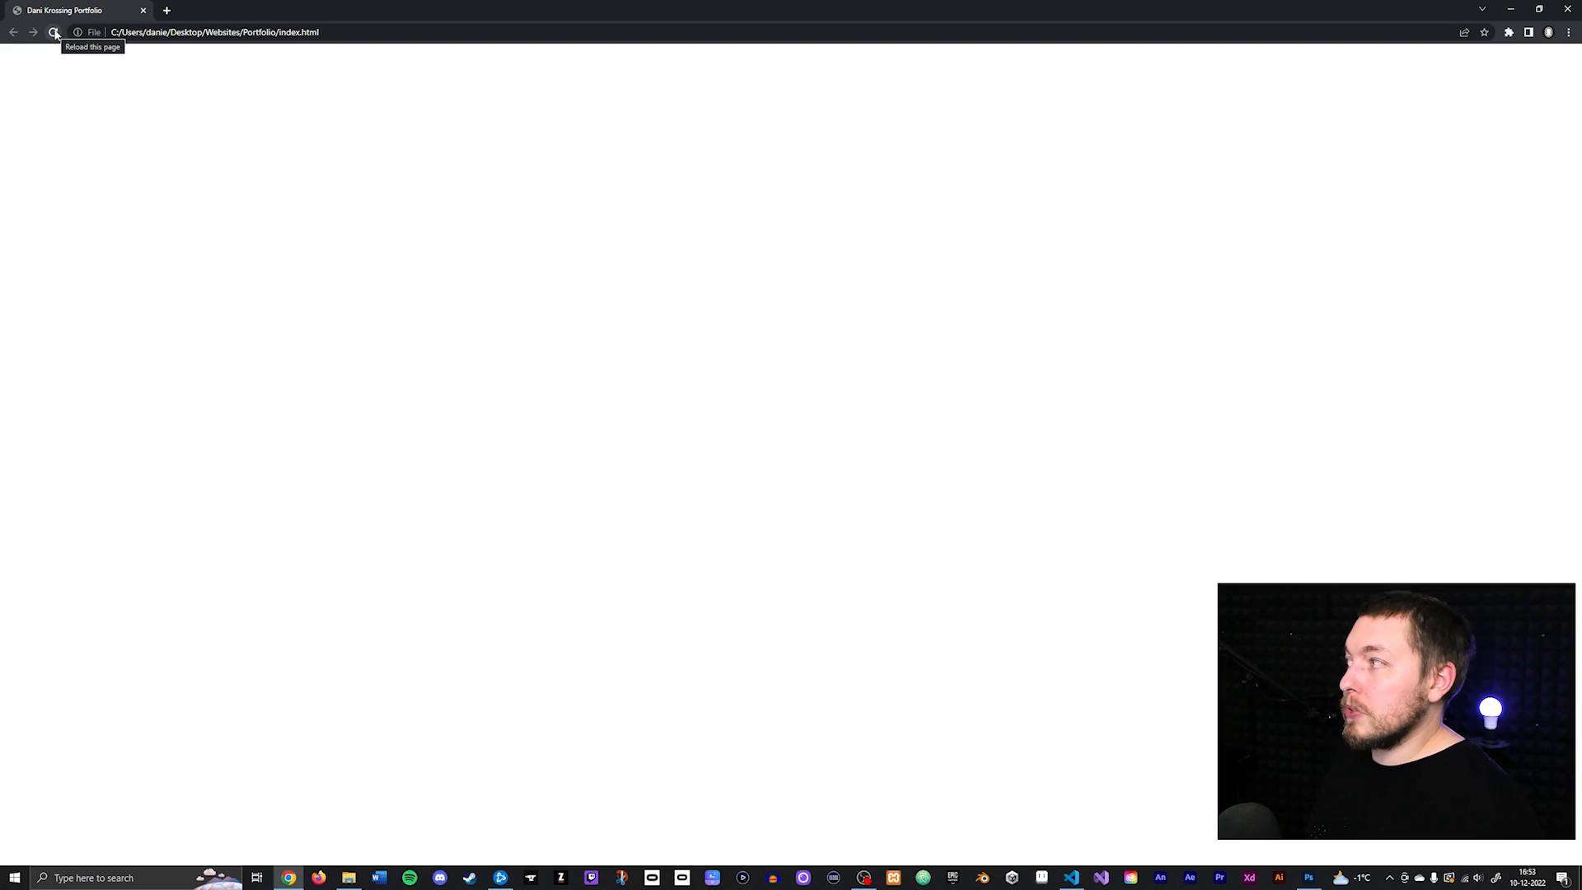
Reload the Chrome page so "This is a title!" appears.
{"action": "left_click", "coordinate": [52, 31]}
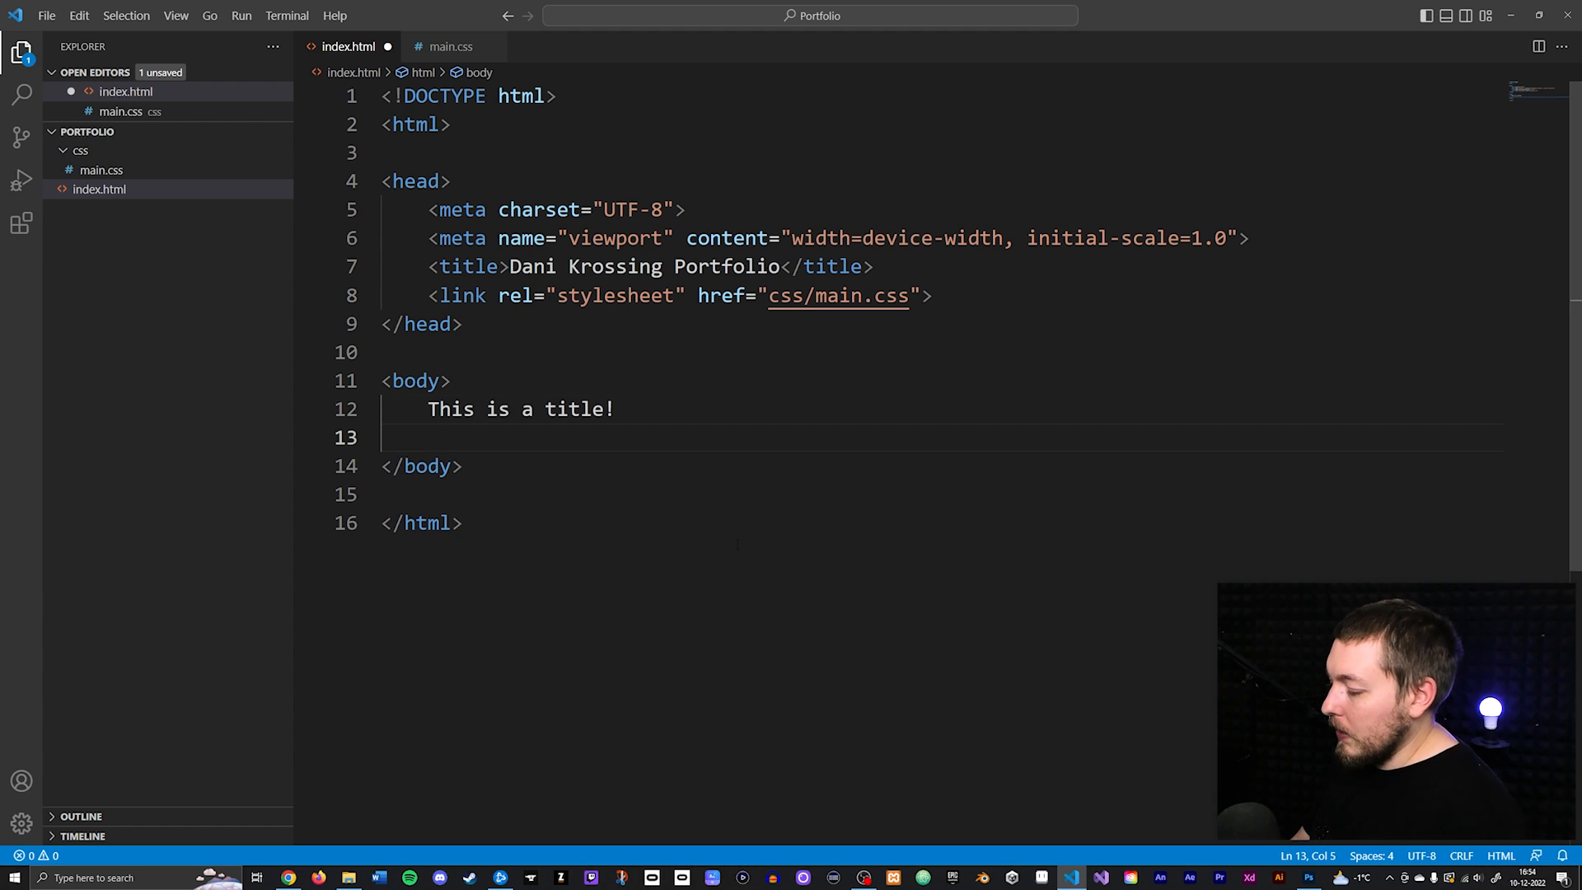
Add "This is a simple paragraph!" on the line below the title and save.
{"action": "type", "text": "This is a s"}
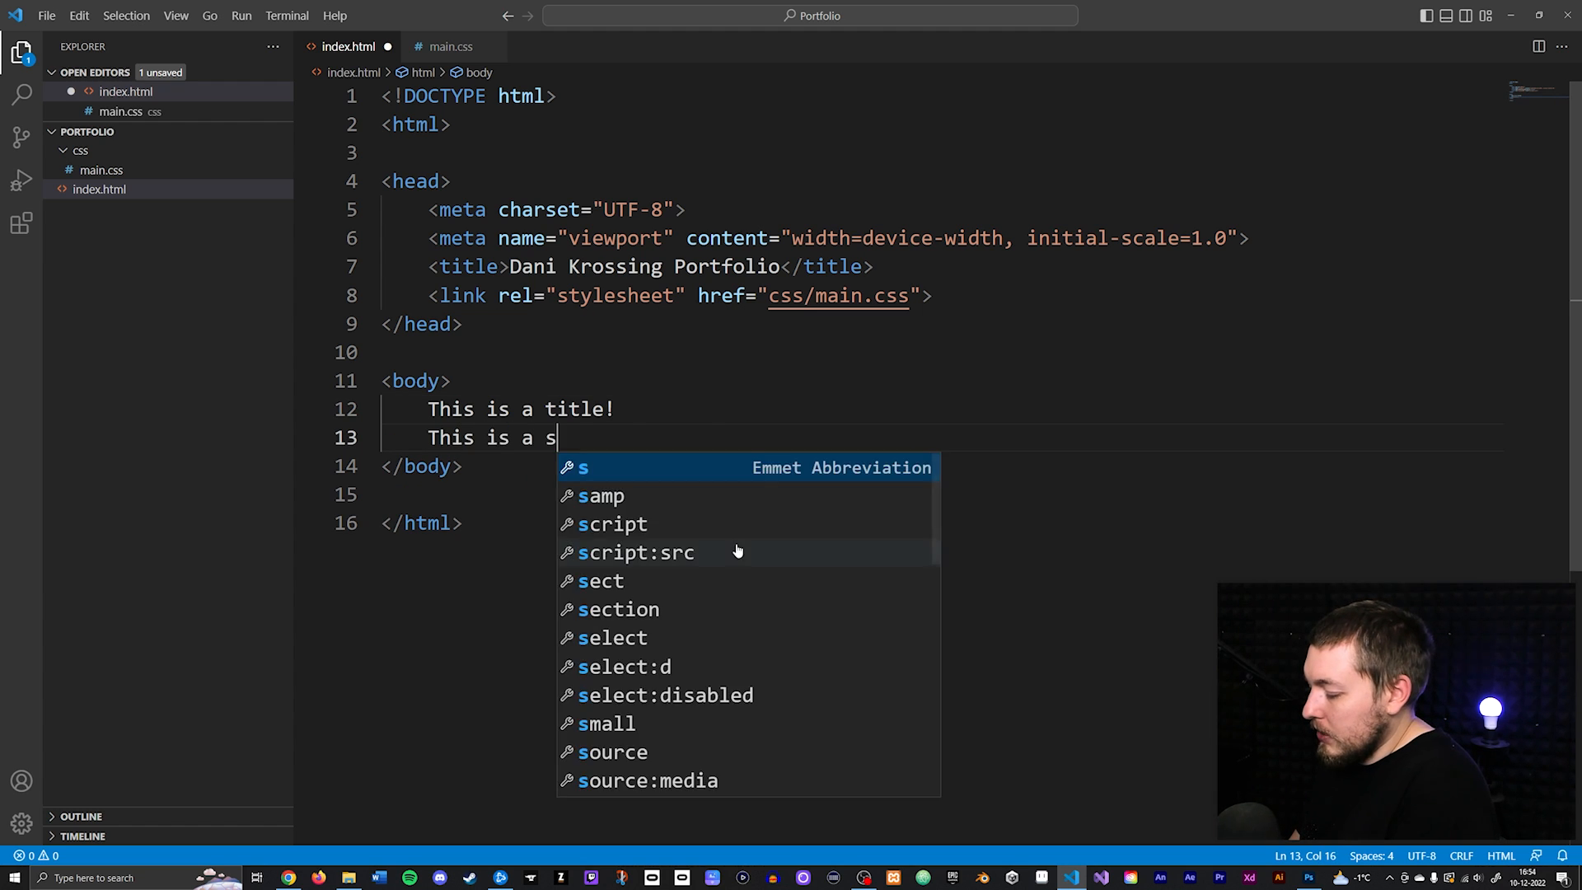
{"action": "type", "text": "imple parag"}
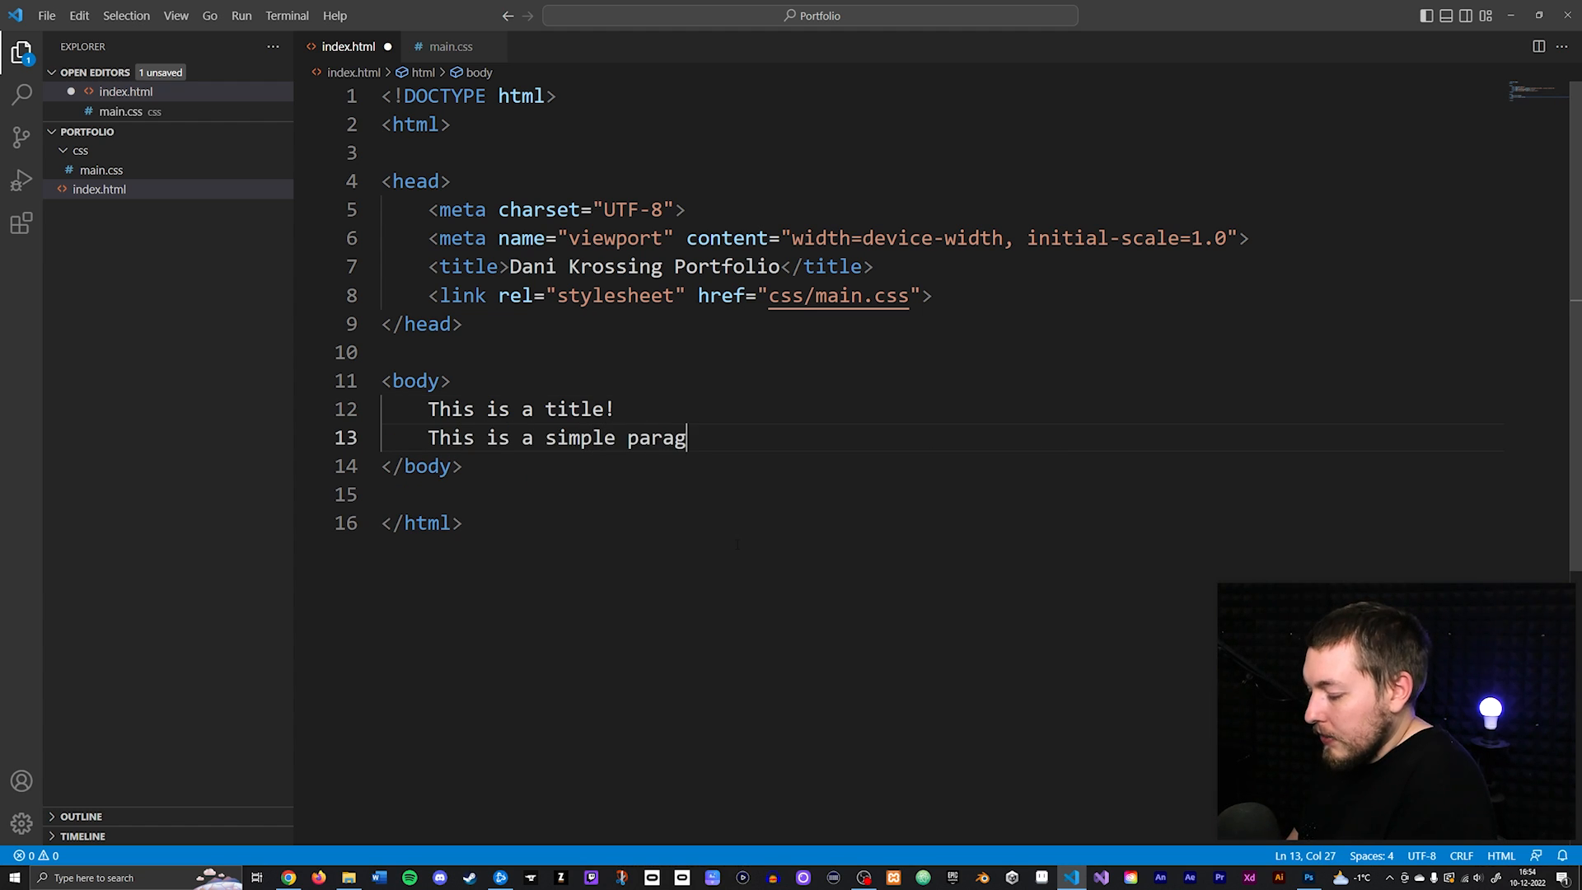
{"action": "type", "text": "raph!"}
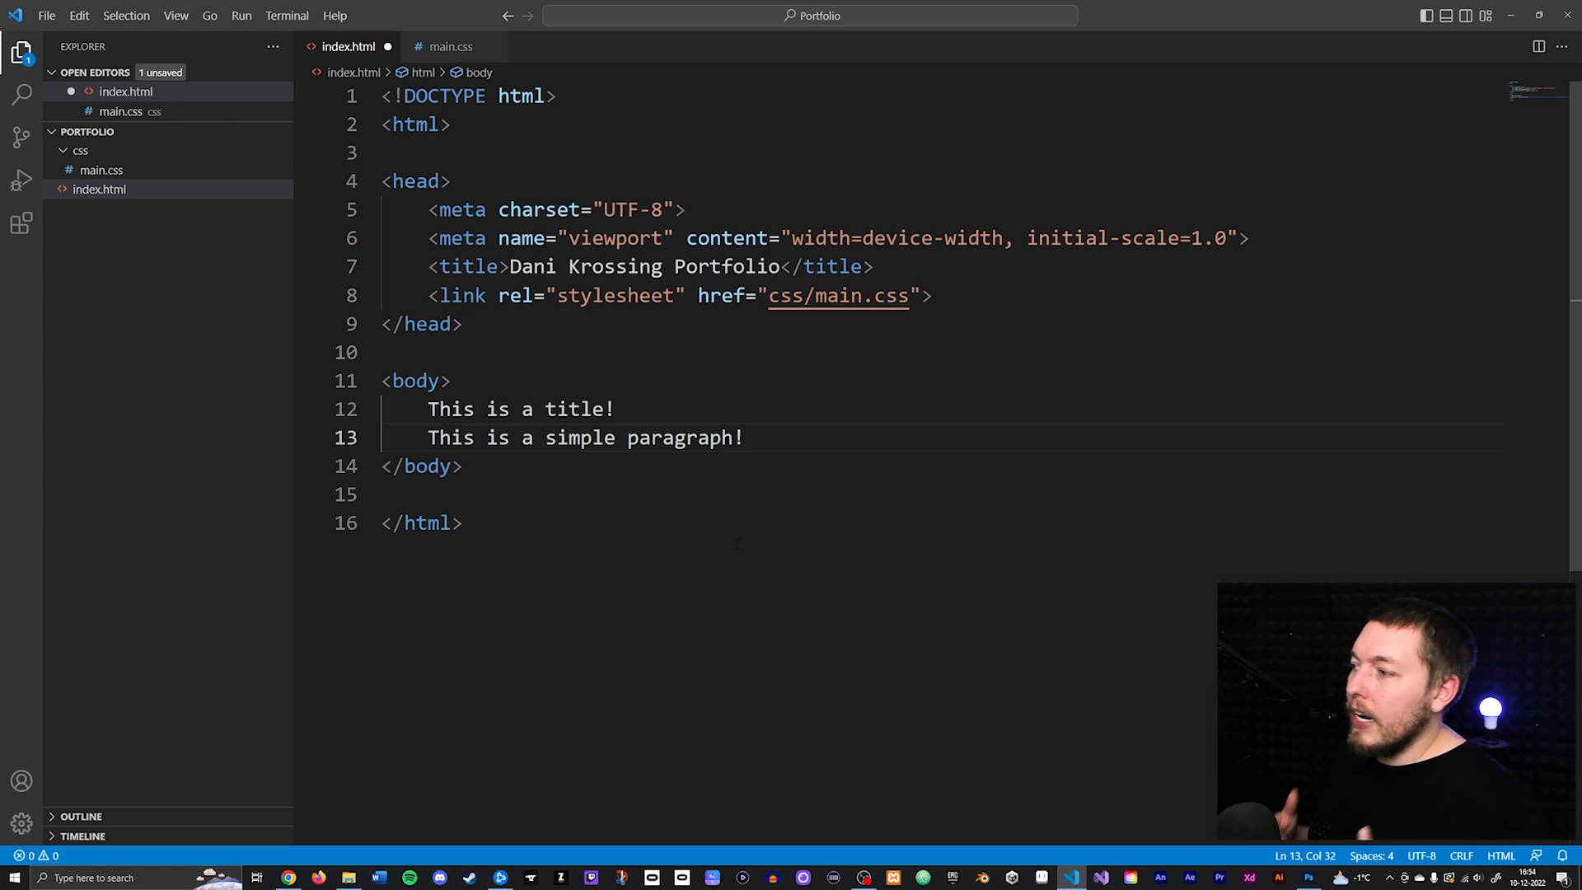
{"action": "key", "text": "ctrl+s"}
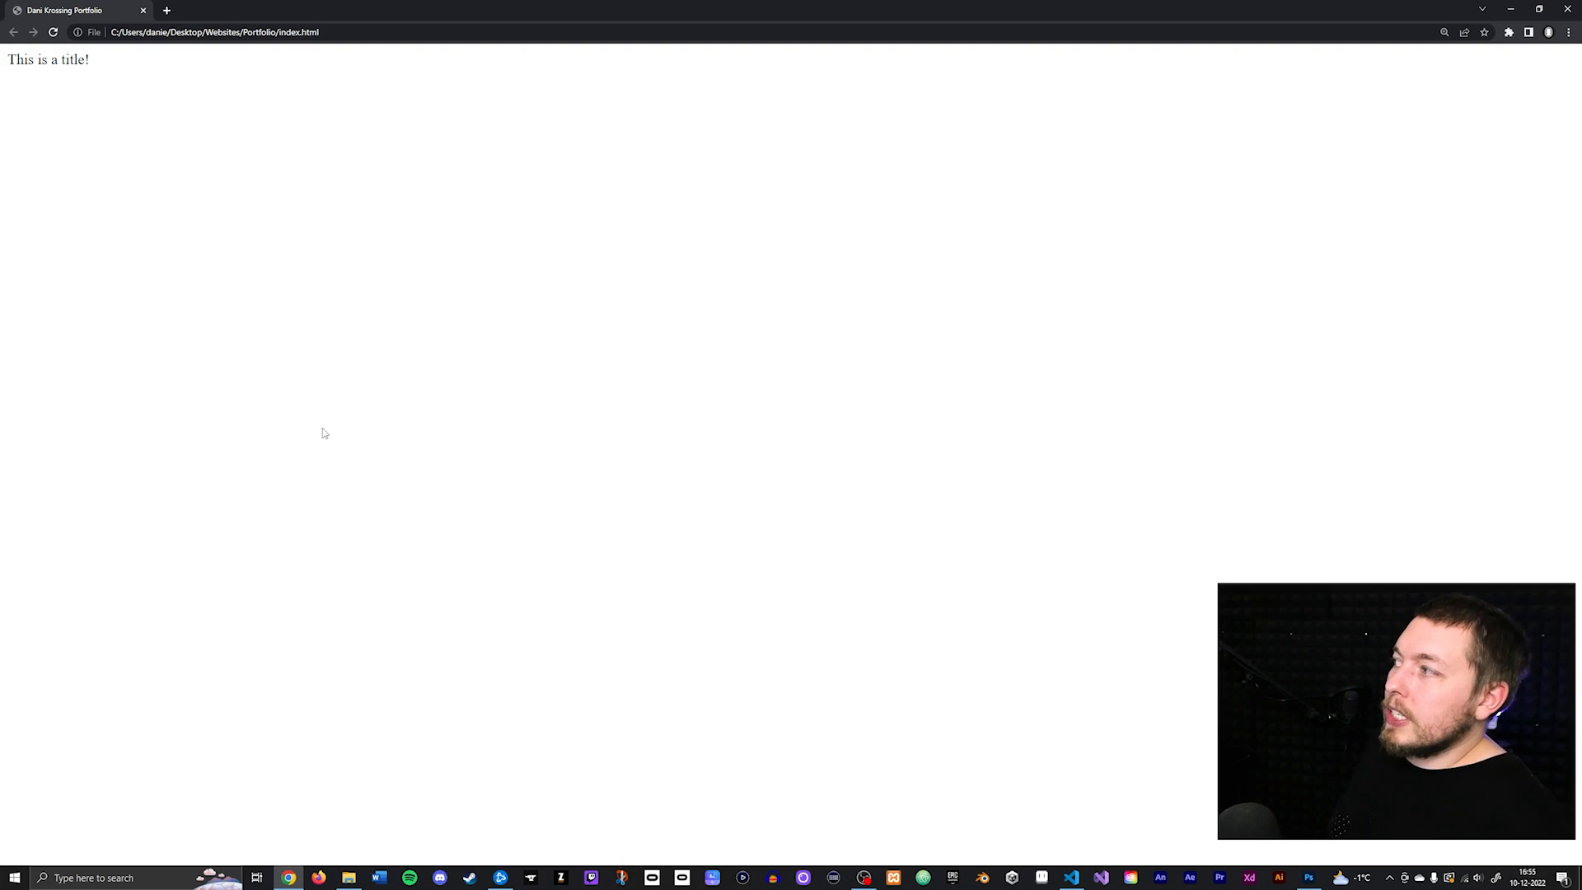
{"action": "mouse_move", "coordinate": [52, 33]}
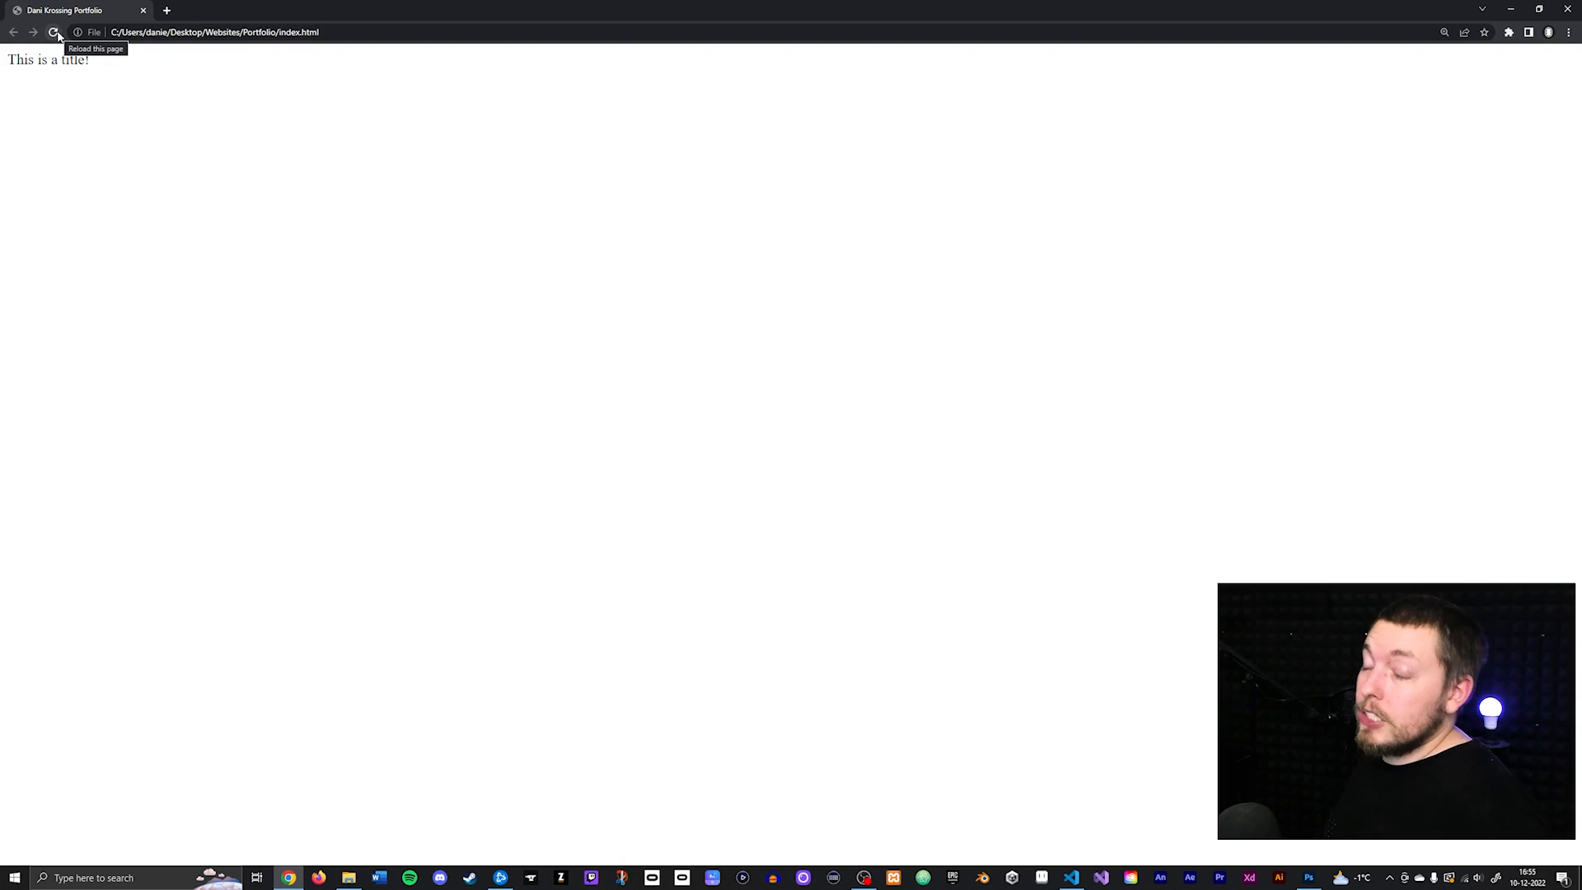
Reload Chrome so the title and paragraph show together on one line.
{"action": "left_click", "coordinate": [53, 32]}
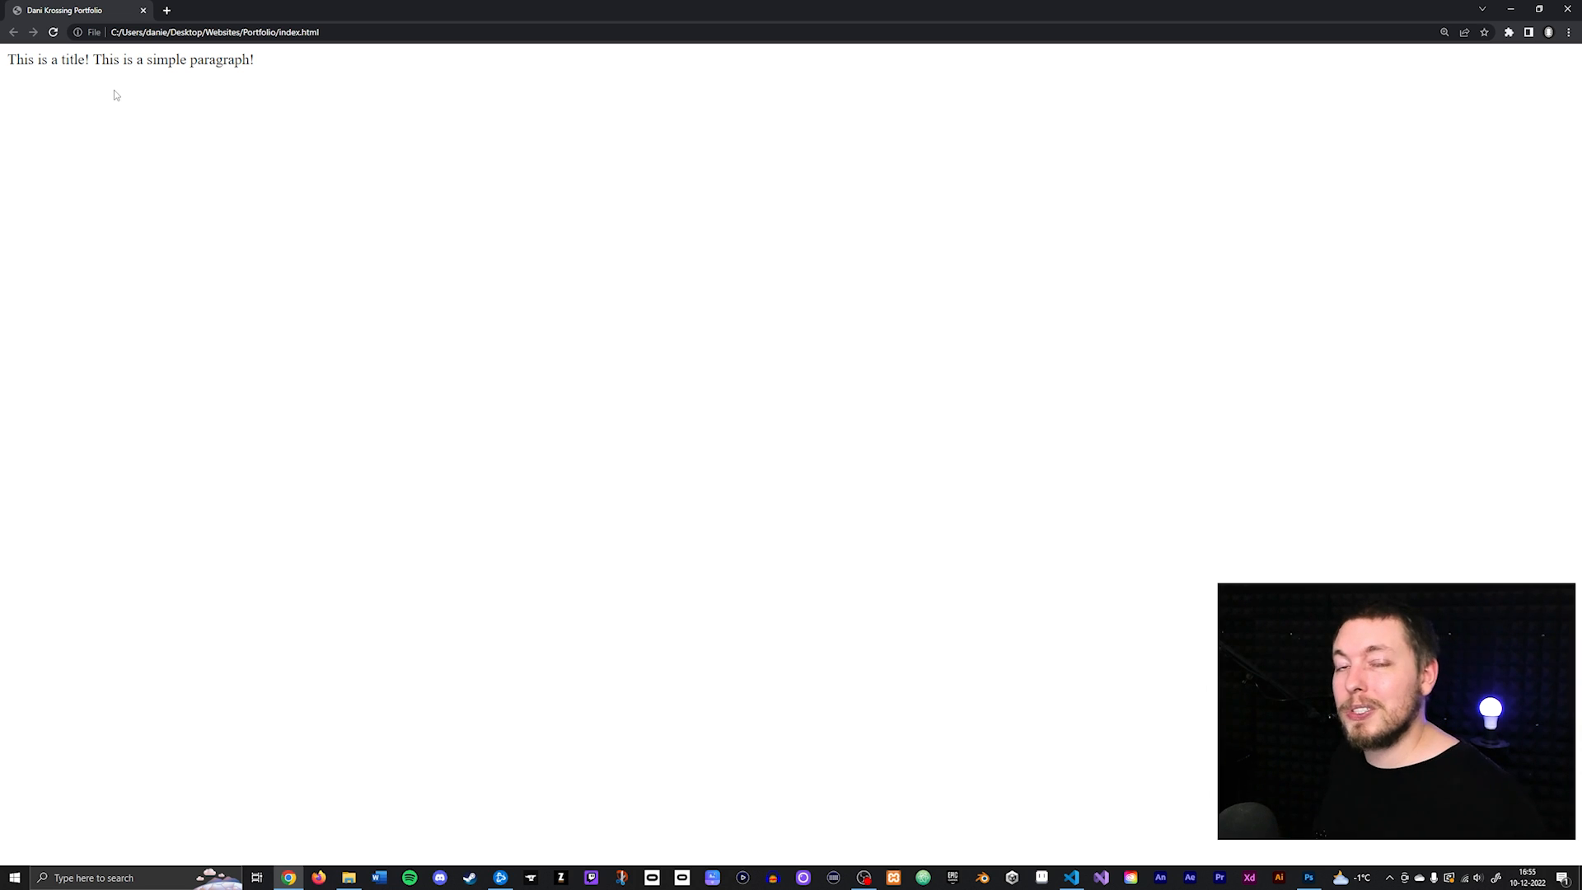
{"action": "mouse_move", "coordinate": [1163, 578]}
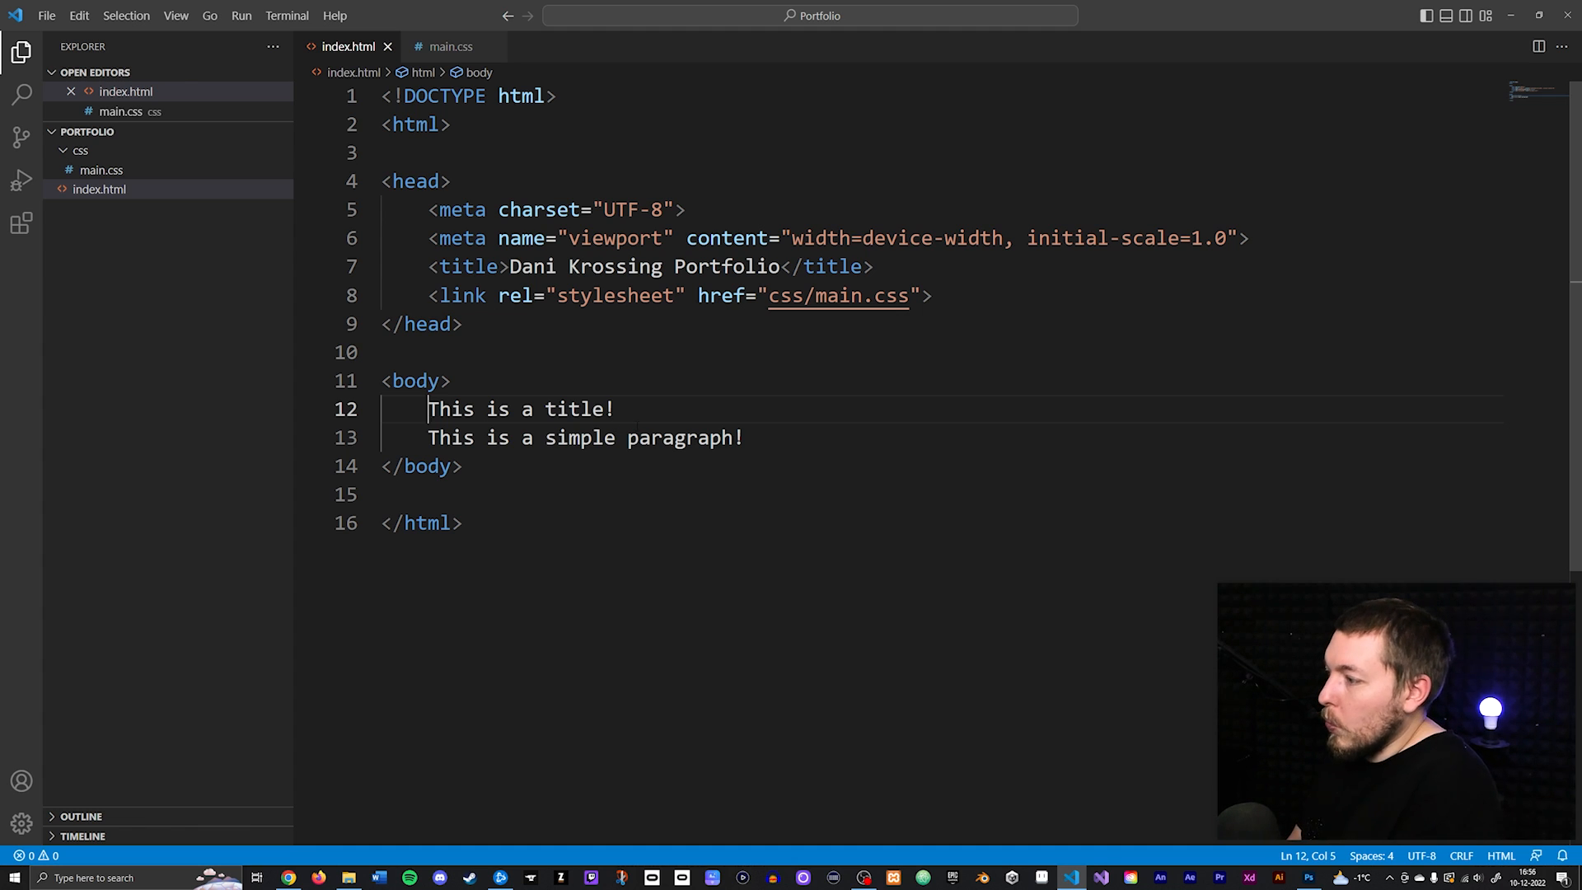
Wrap "This is a title!" in an Emmet-expanded h1 element and save.
{"action": "type", "text": "h1"}
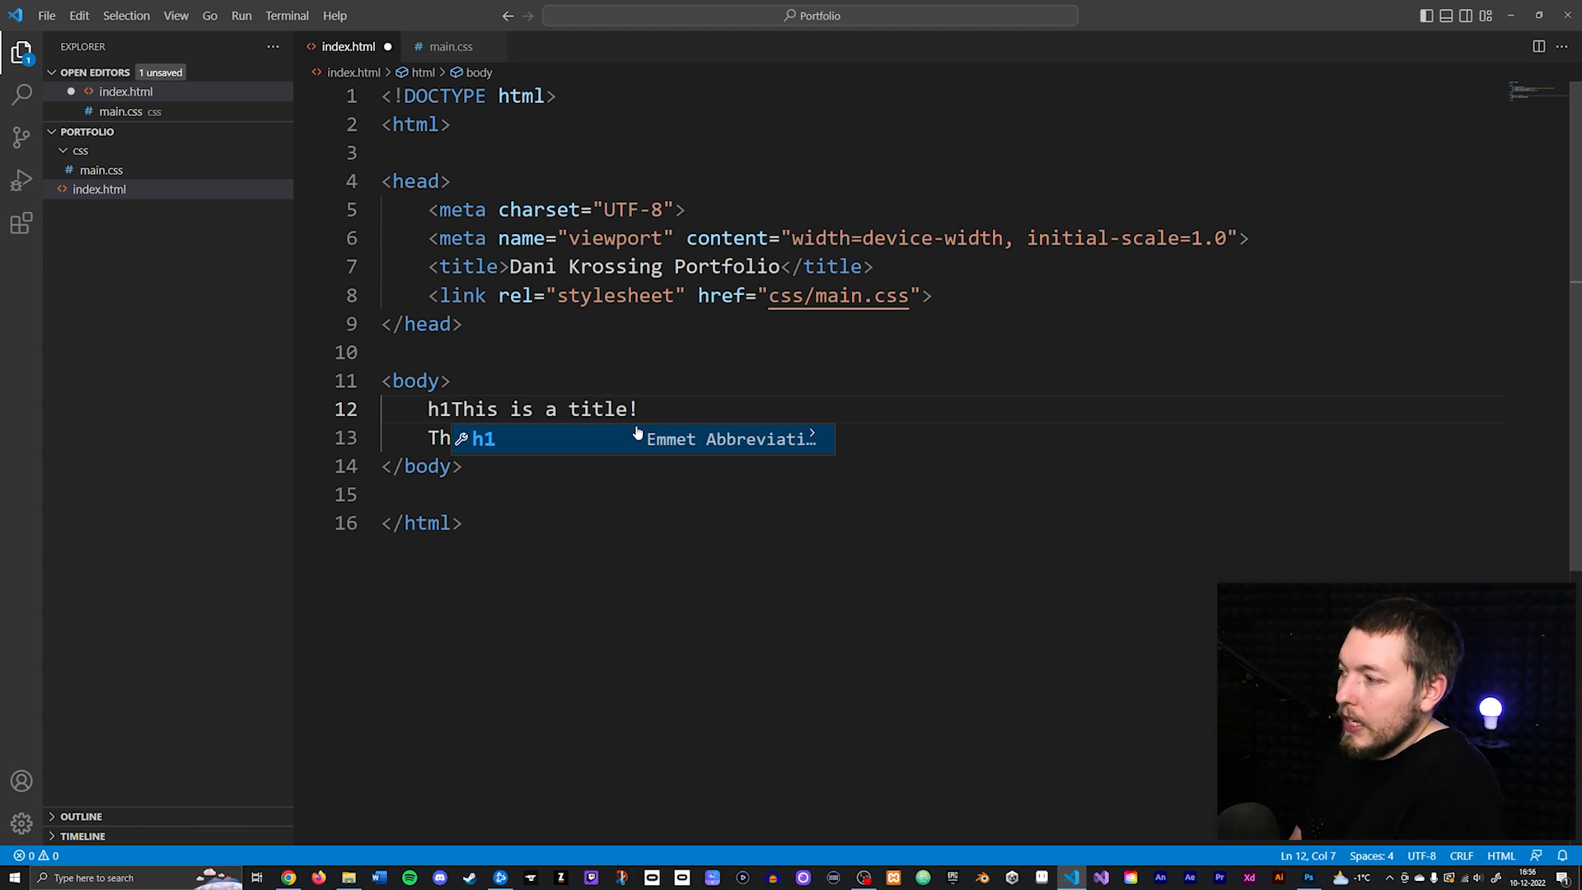
{"action": "key", "text": "Tab"}
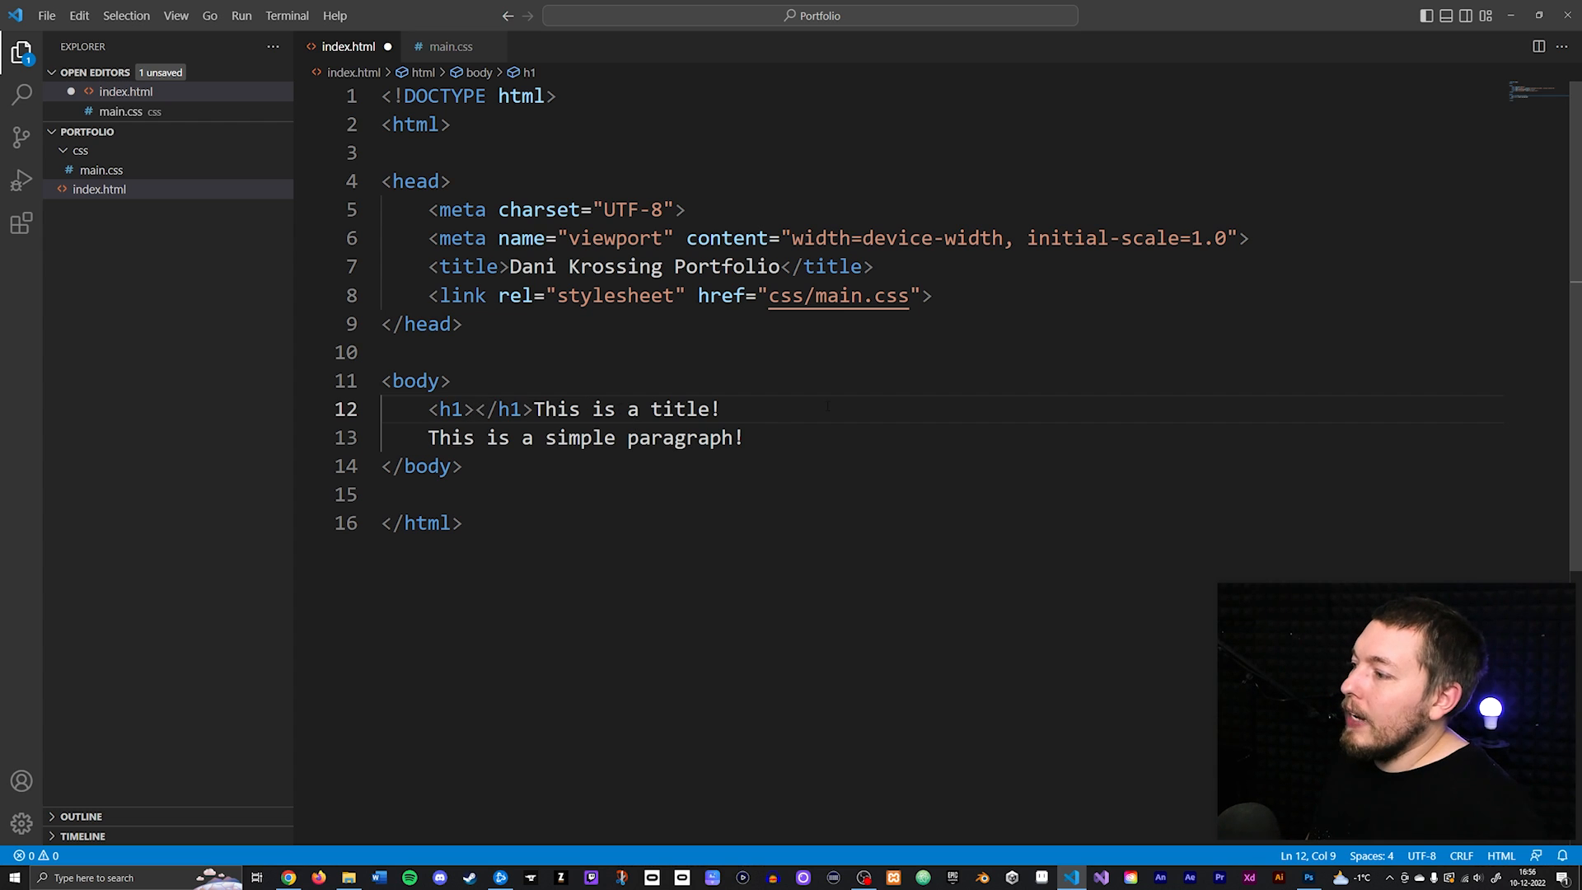
{"action": "left_click_drag", "start_coordinate": [532, 409], "coordinate": [720, 408]}
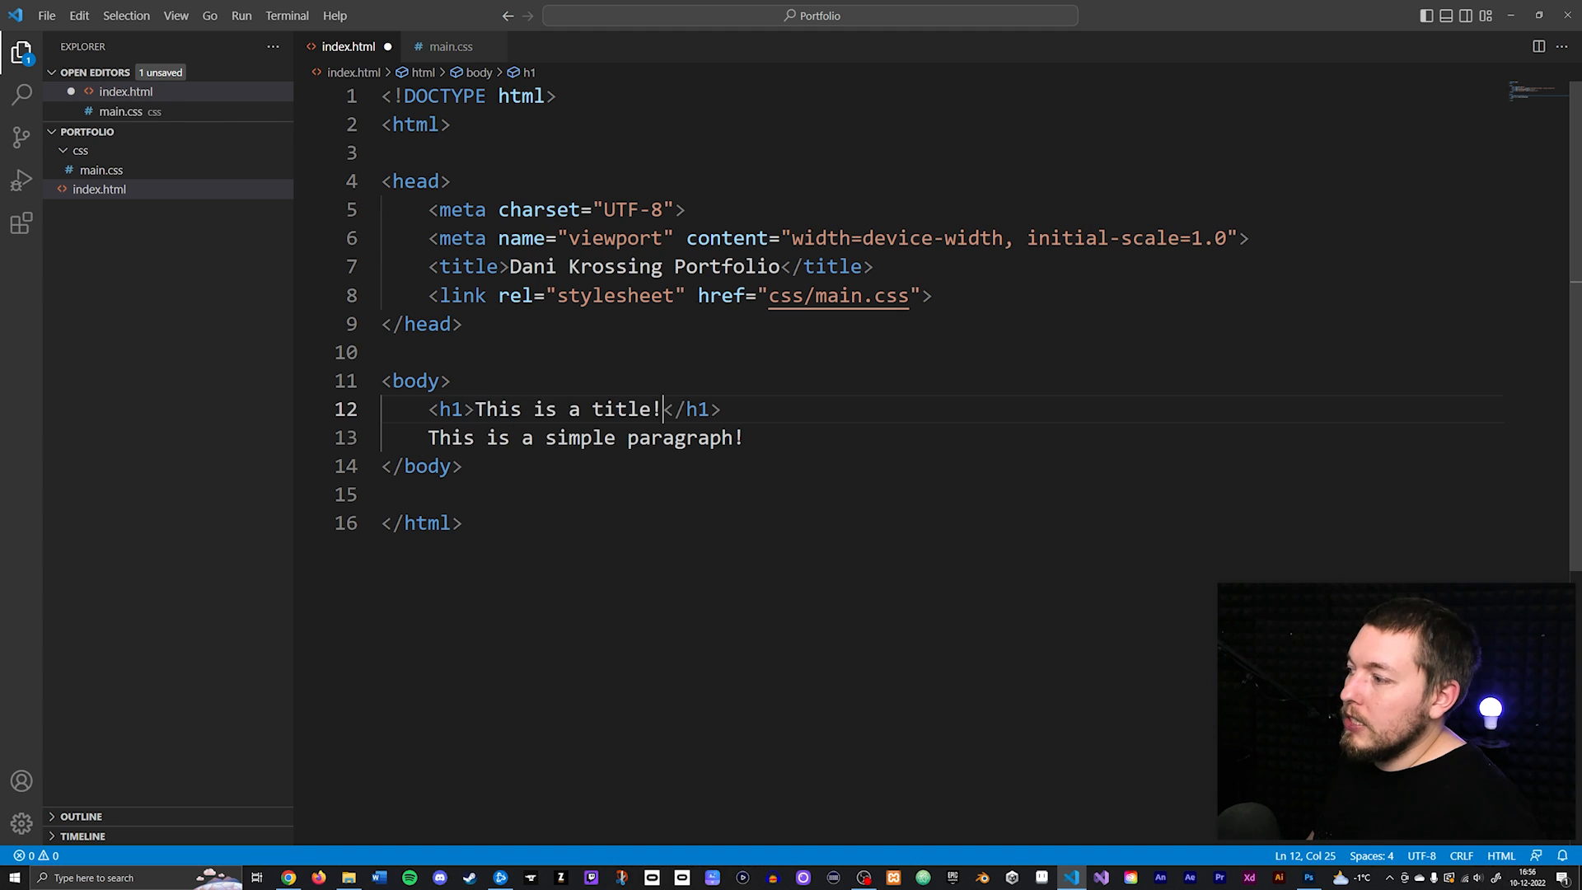
{"action": "key", "text": "ctrl+s"}
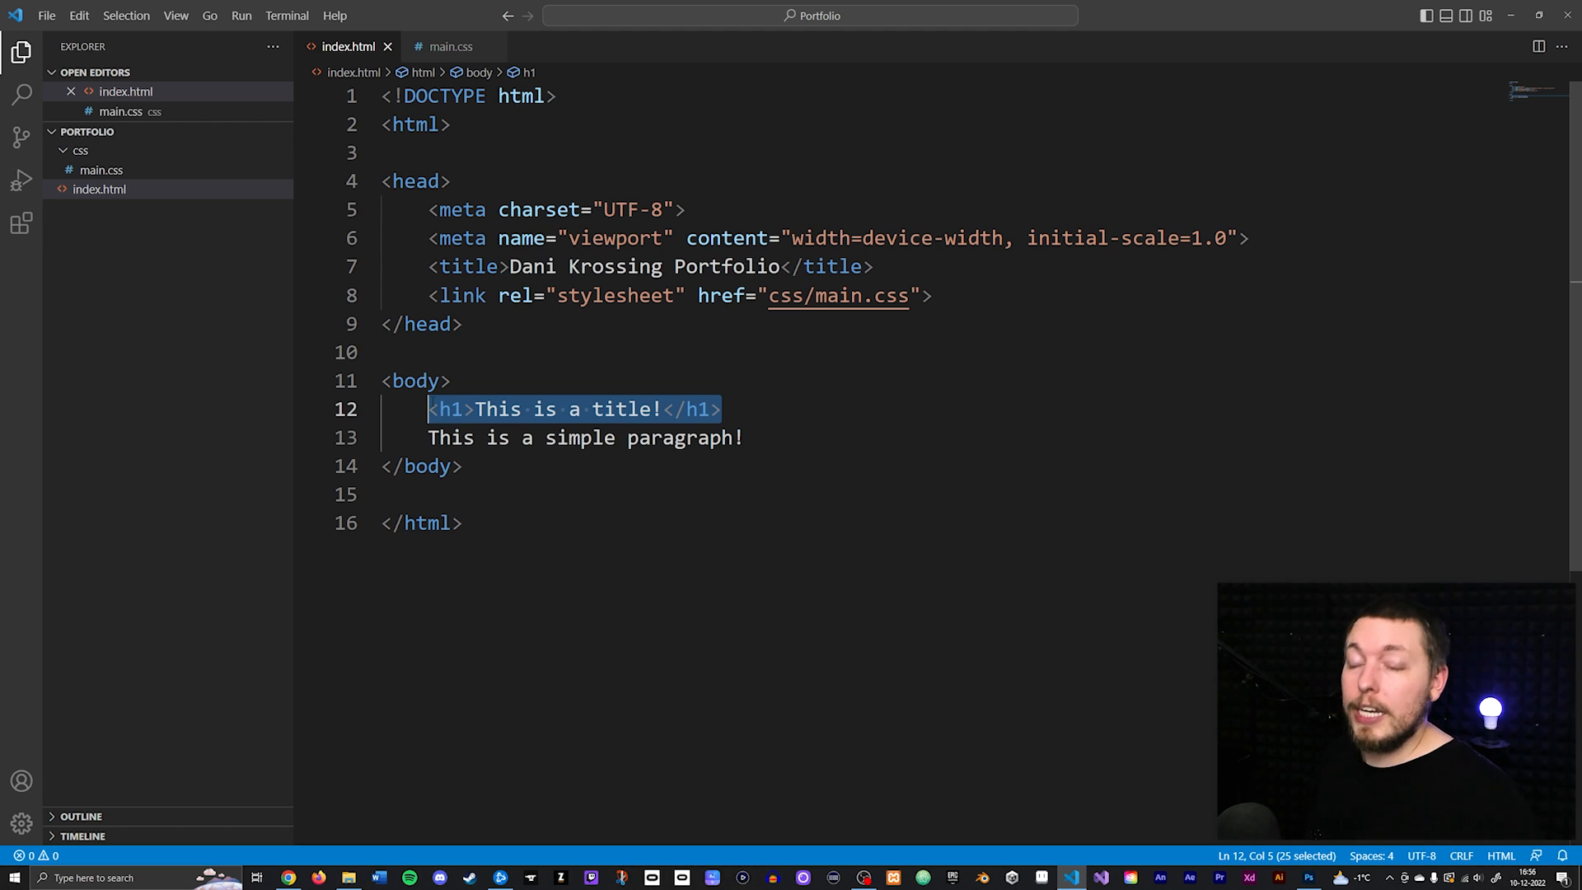
{"action": "left_click", "coordinate": [745, 439]}
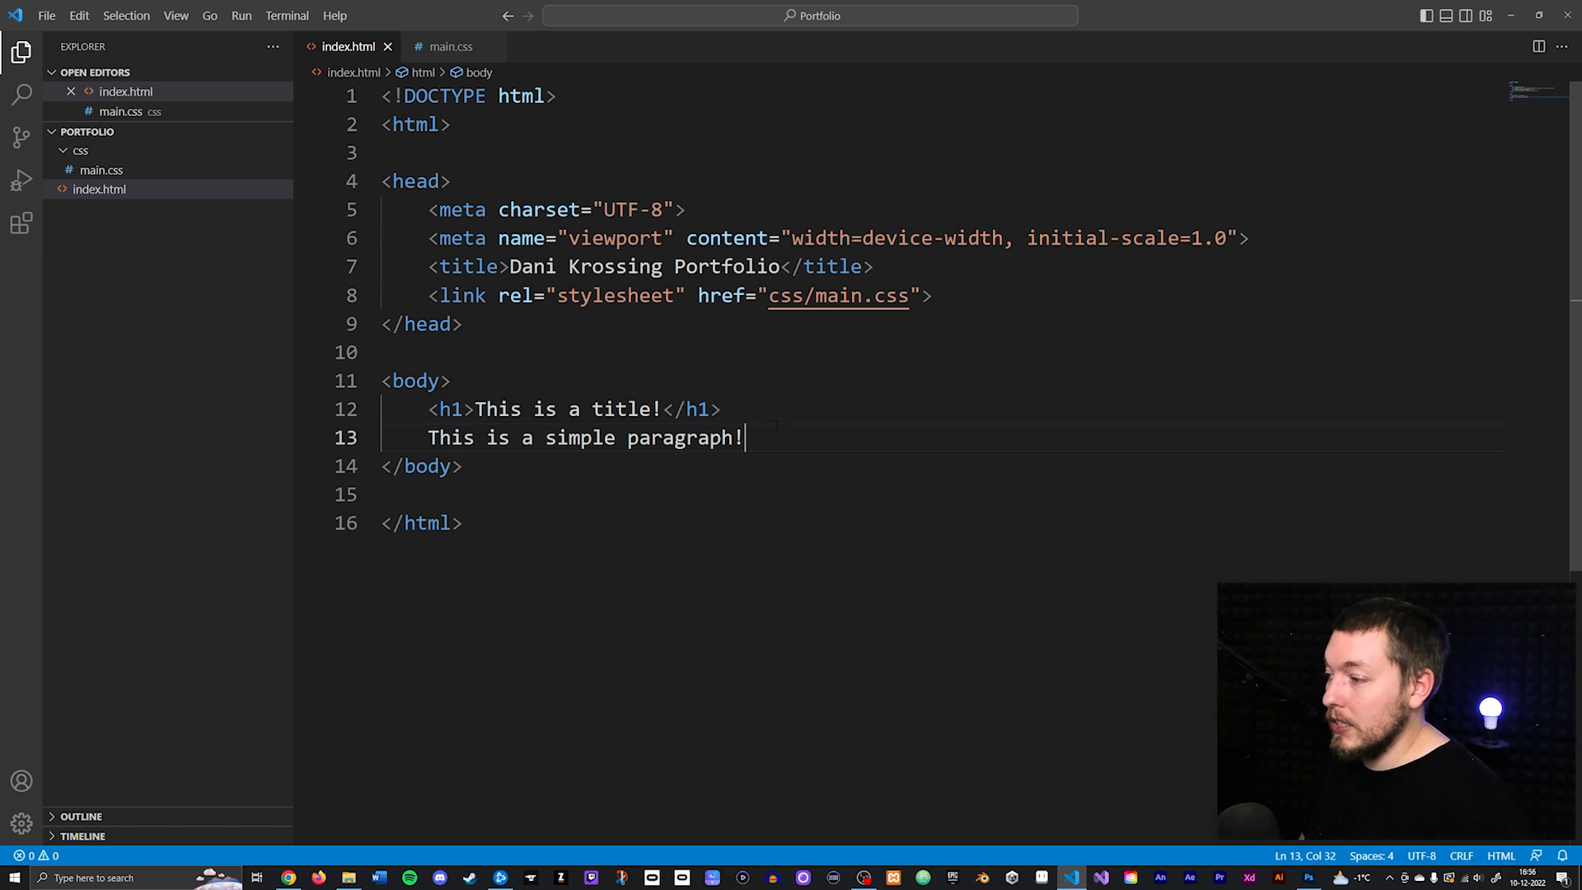
Add a second <h1>This is a title!</h1> line and reload Chrome to show both bold headings.
{"action": "type", "text": "<h1>This is a title!</h1>"}
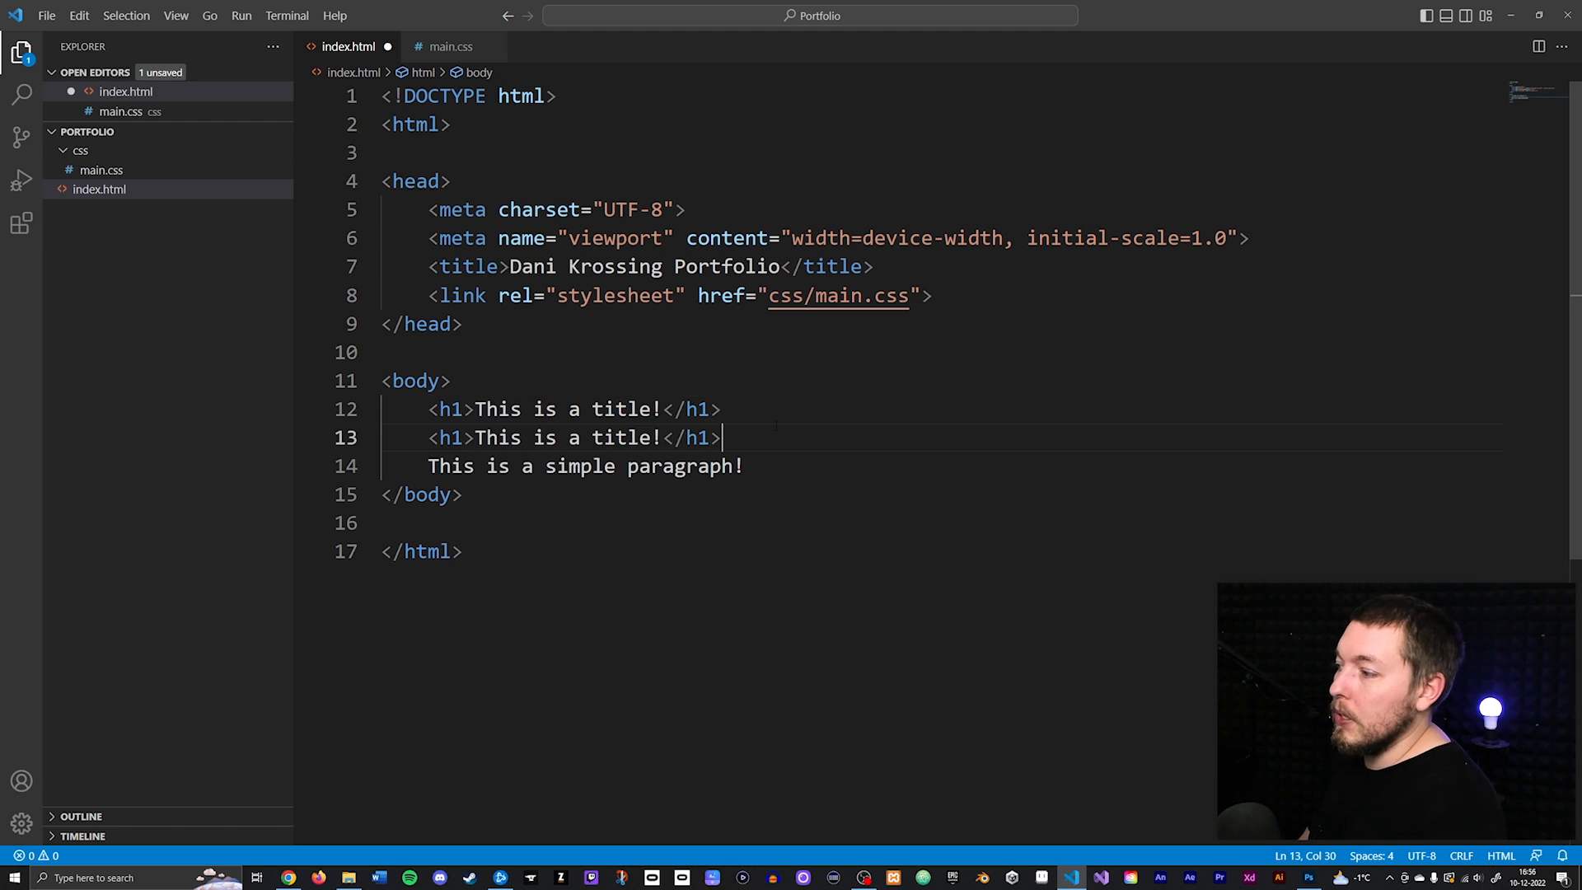
{"action": "left_click", "coordinate": [287, 877]}
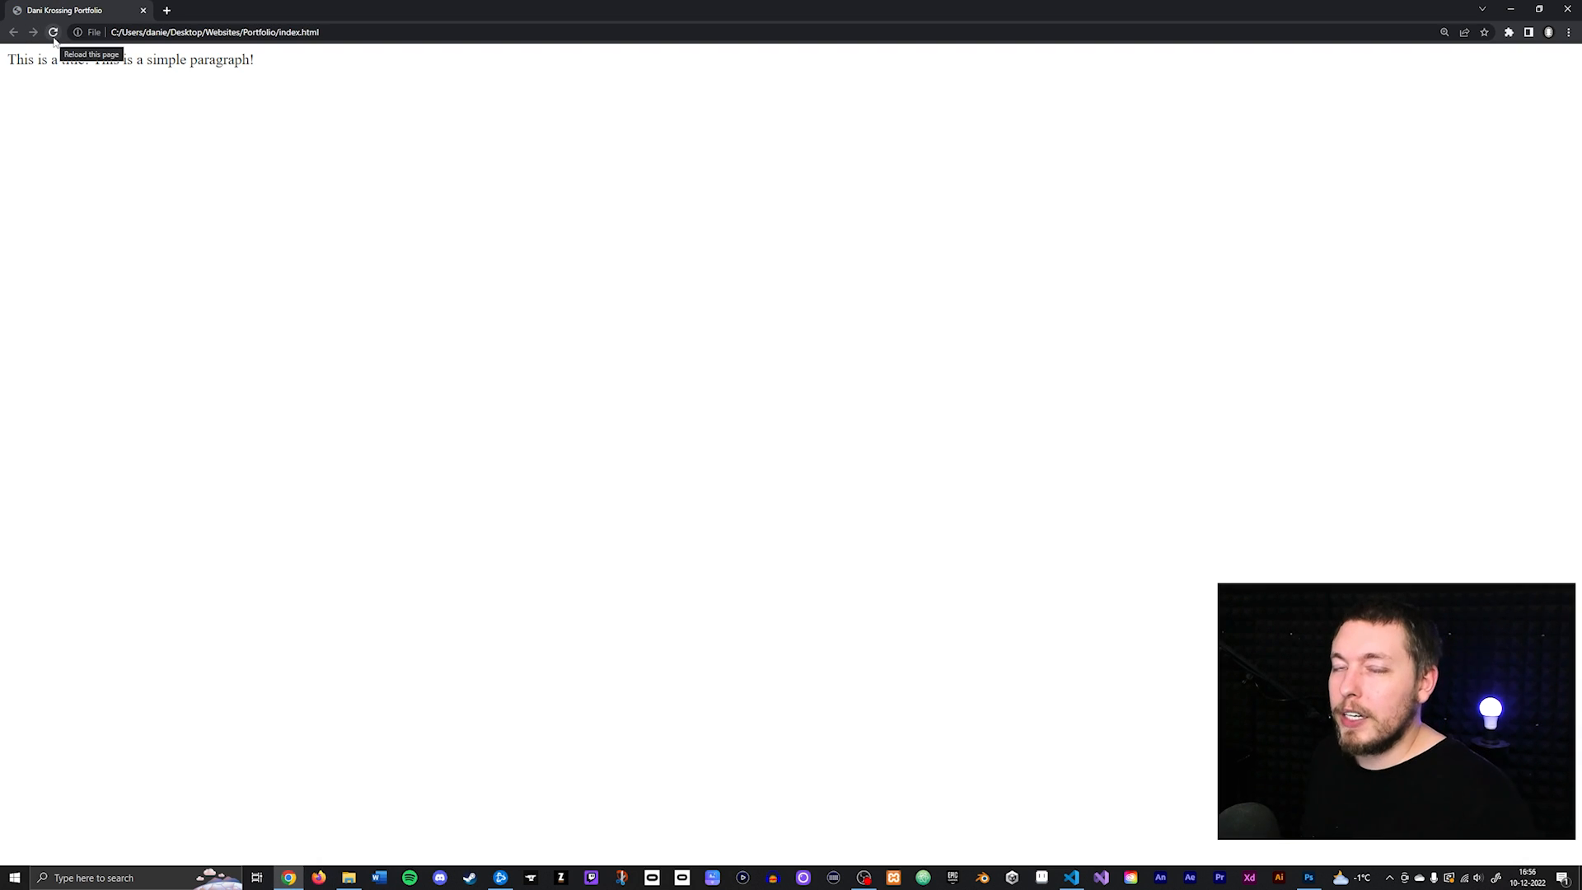
{"action": "left_click", "coordinate": [53, 31]}
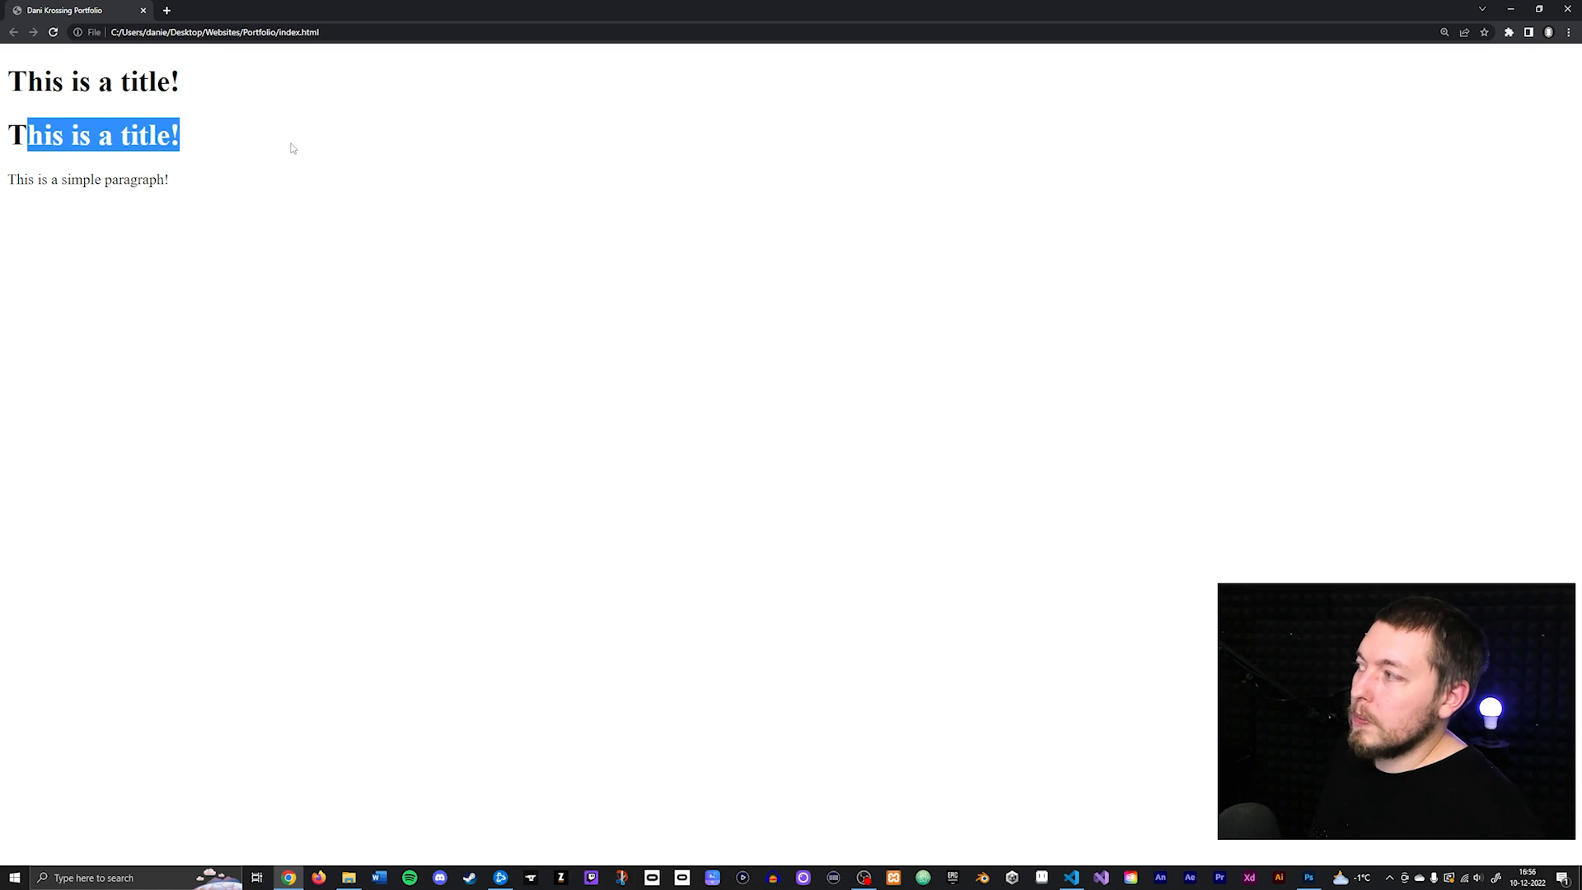
{"action": "left_click", "coordinate": [1067, 876]}
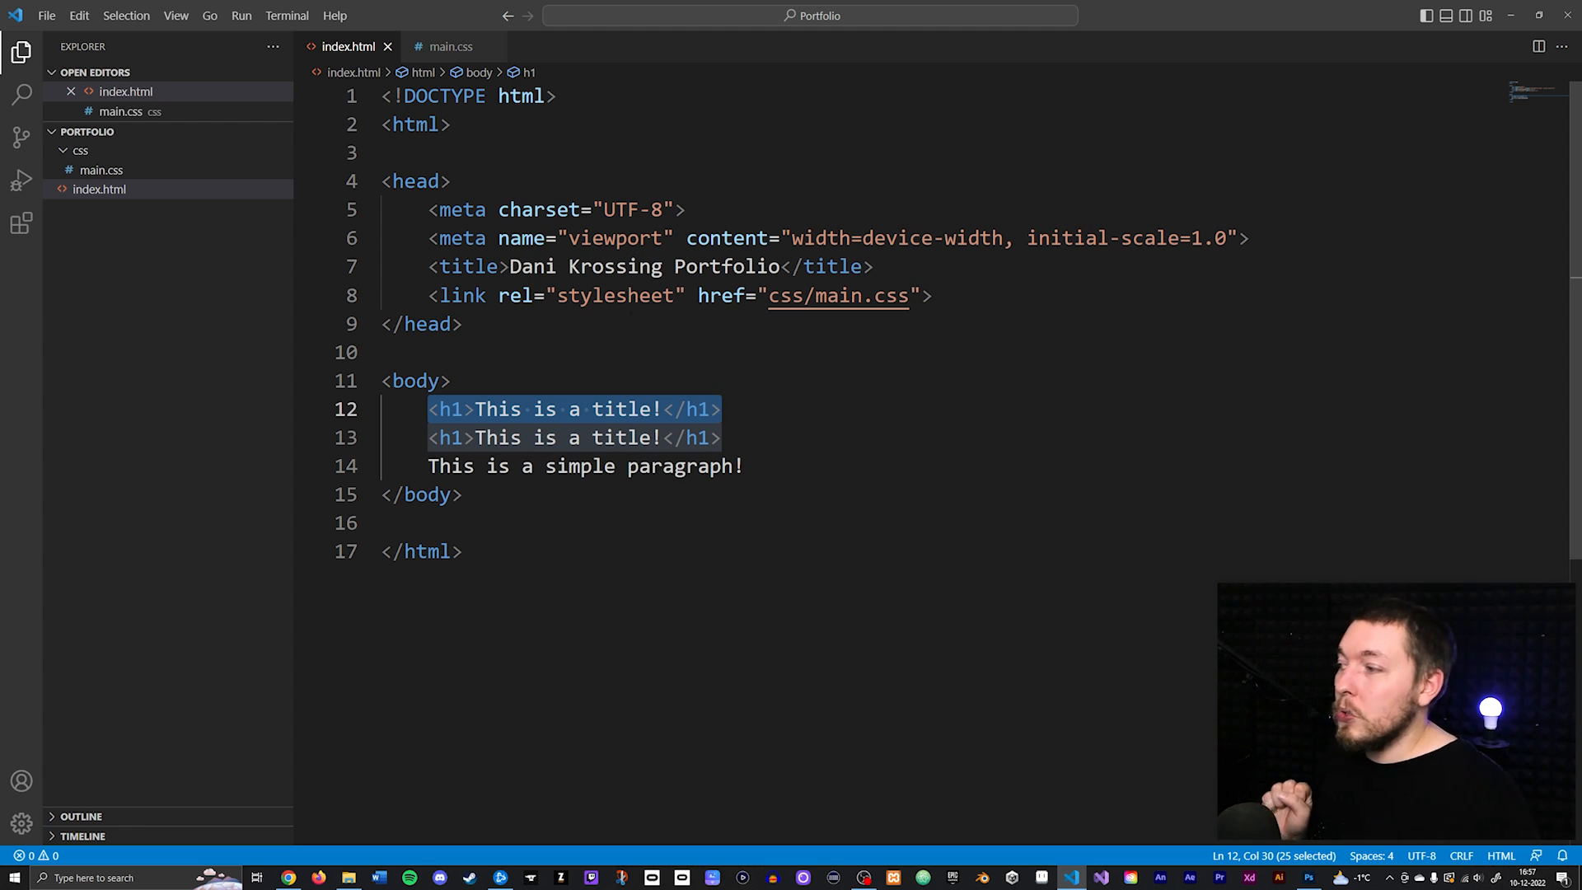
{"action": "mouse_move", "coordinate": [447, 409]}
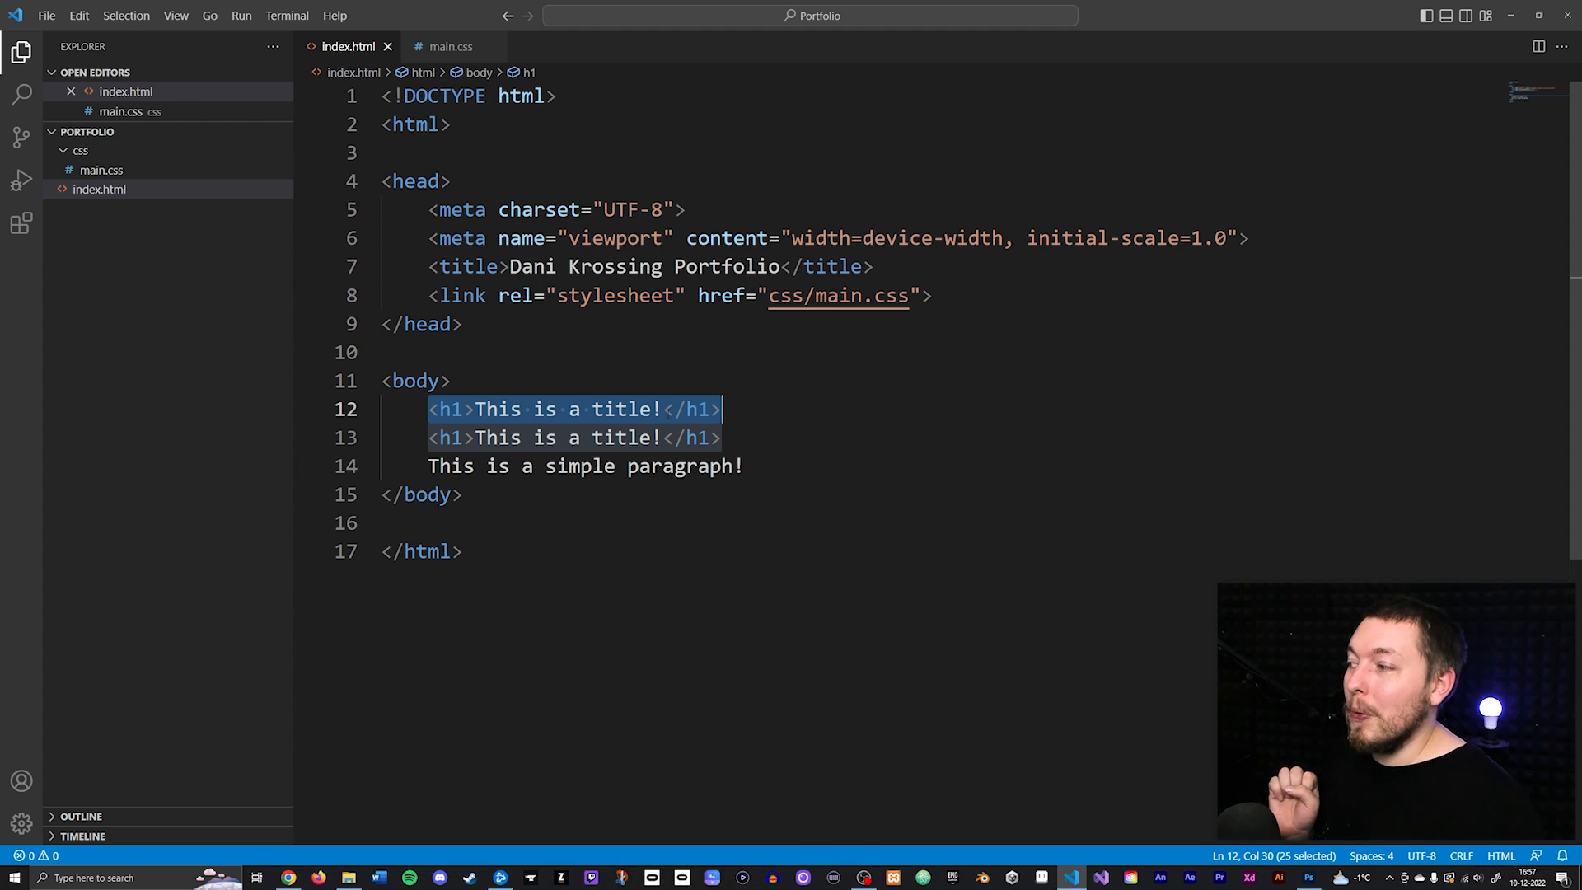
Delete the duplicated h1 title line, leaving one heading above the paragraph.
{"action": "key", "text": "Delete"}
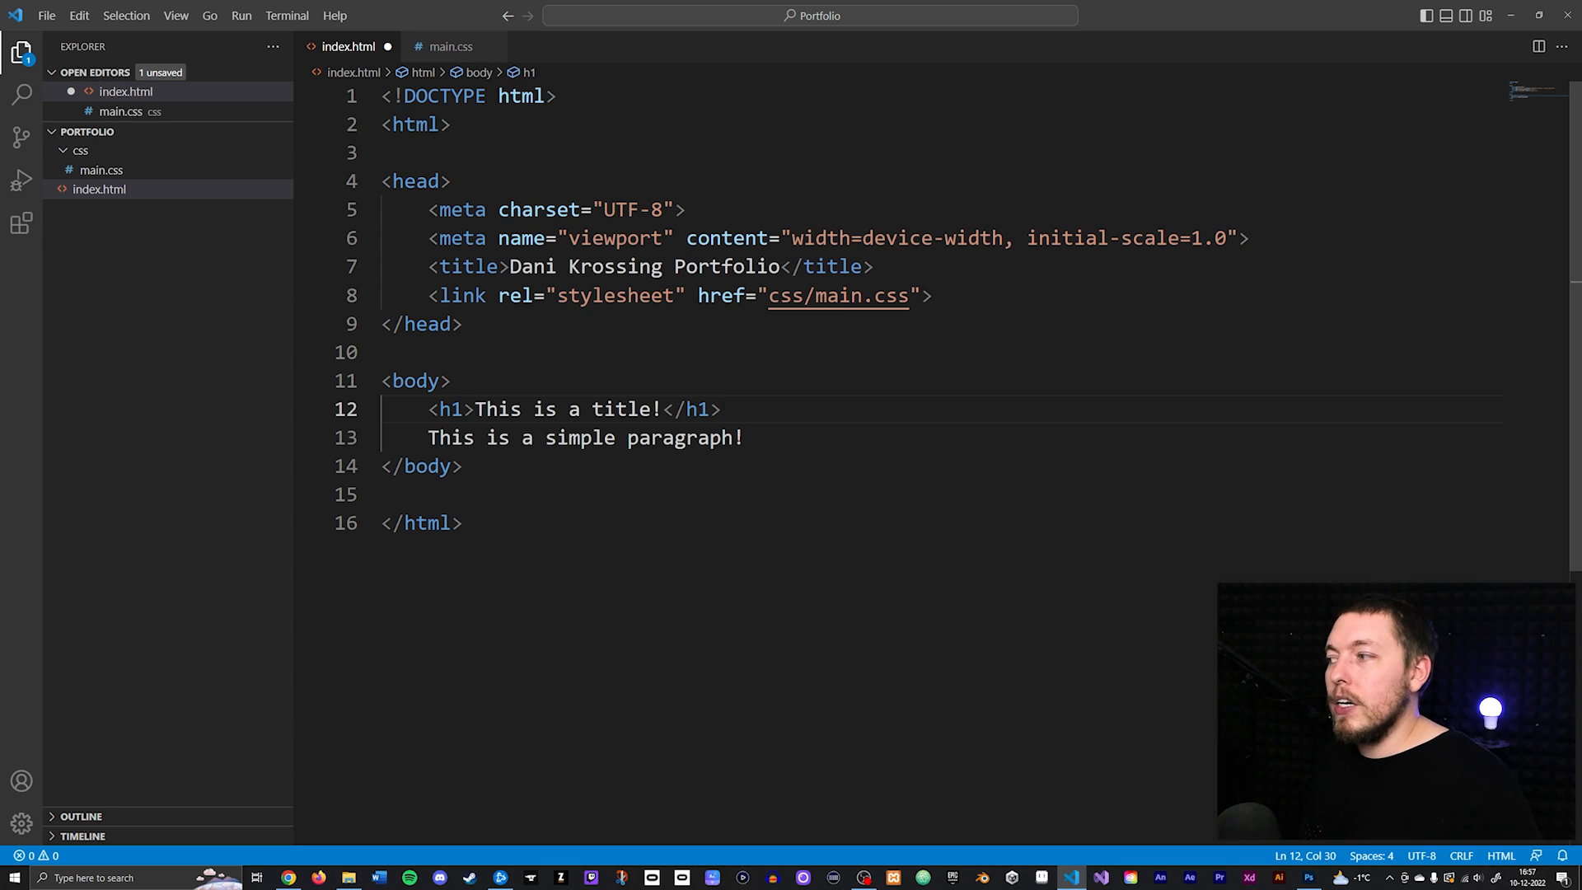
Restore the second h1 and begin rewording the first as "This is a VERY important title!".
{"action": "left_click", "coordinate": [720, 409]}
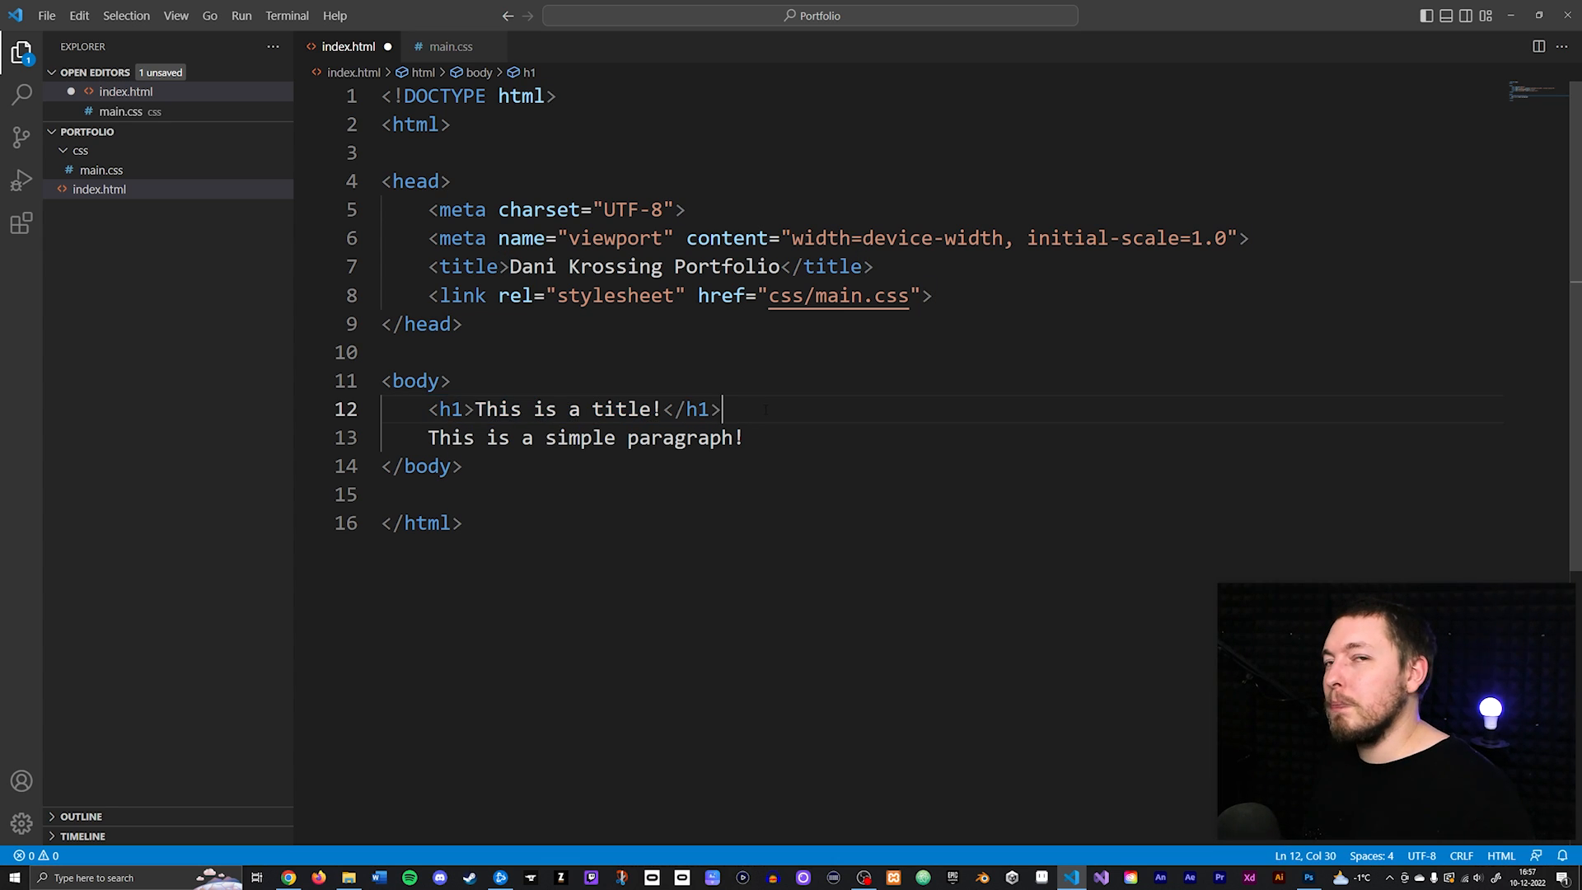
{"action": "key", "text": "enter"}
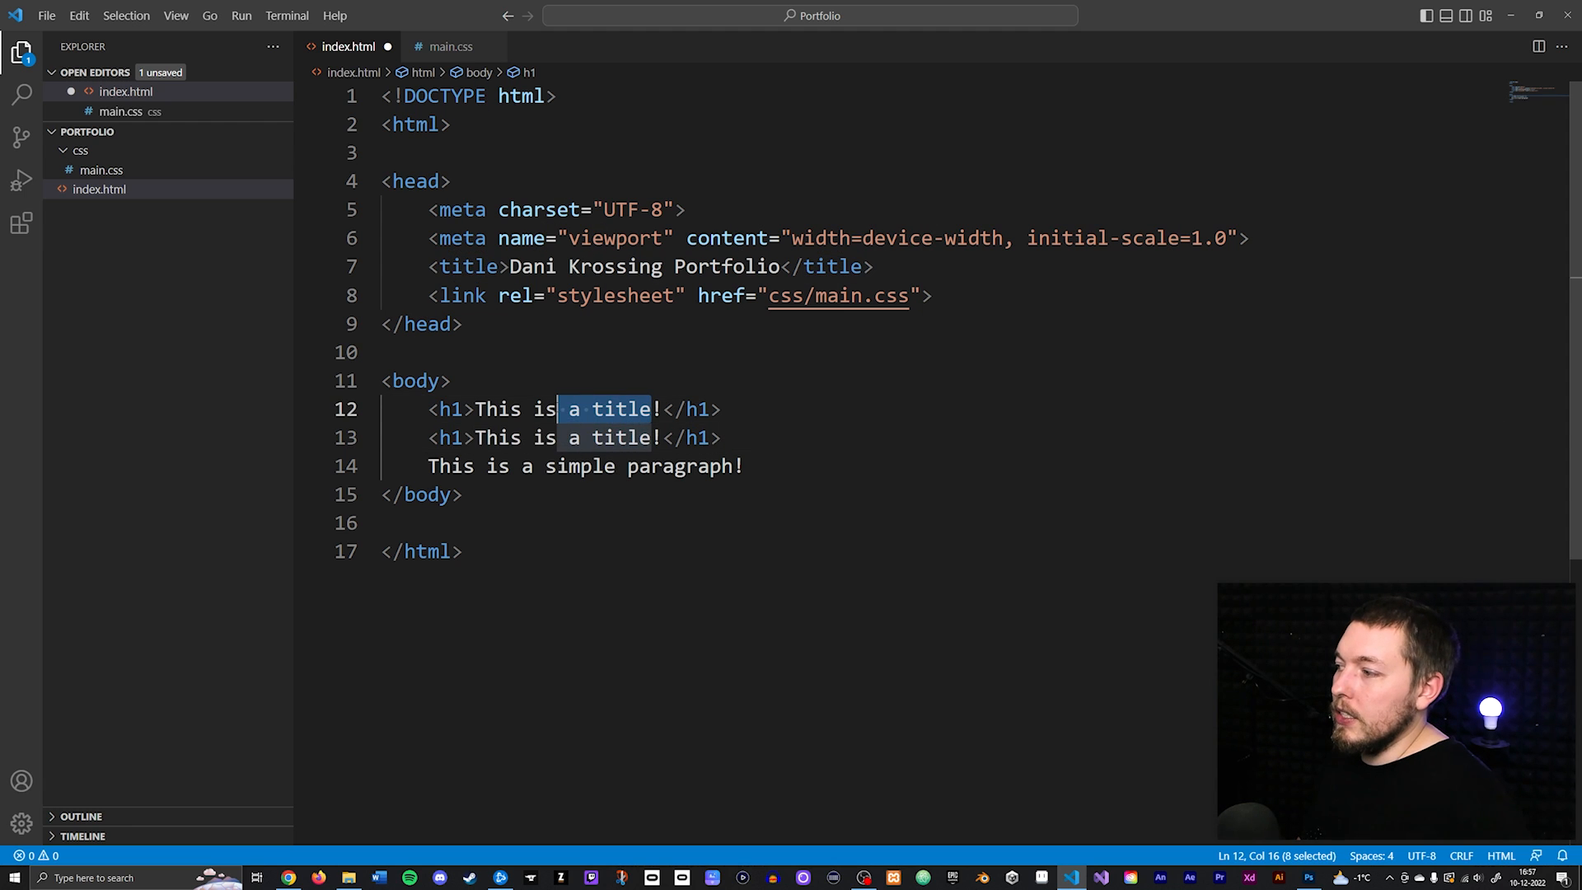
{"action": "type", "text": "VERY important"}
{"action": "left_click", "coordinate": [575, 437]}
{"action": "type", "text": "simple "}
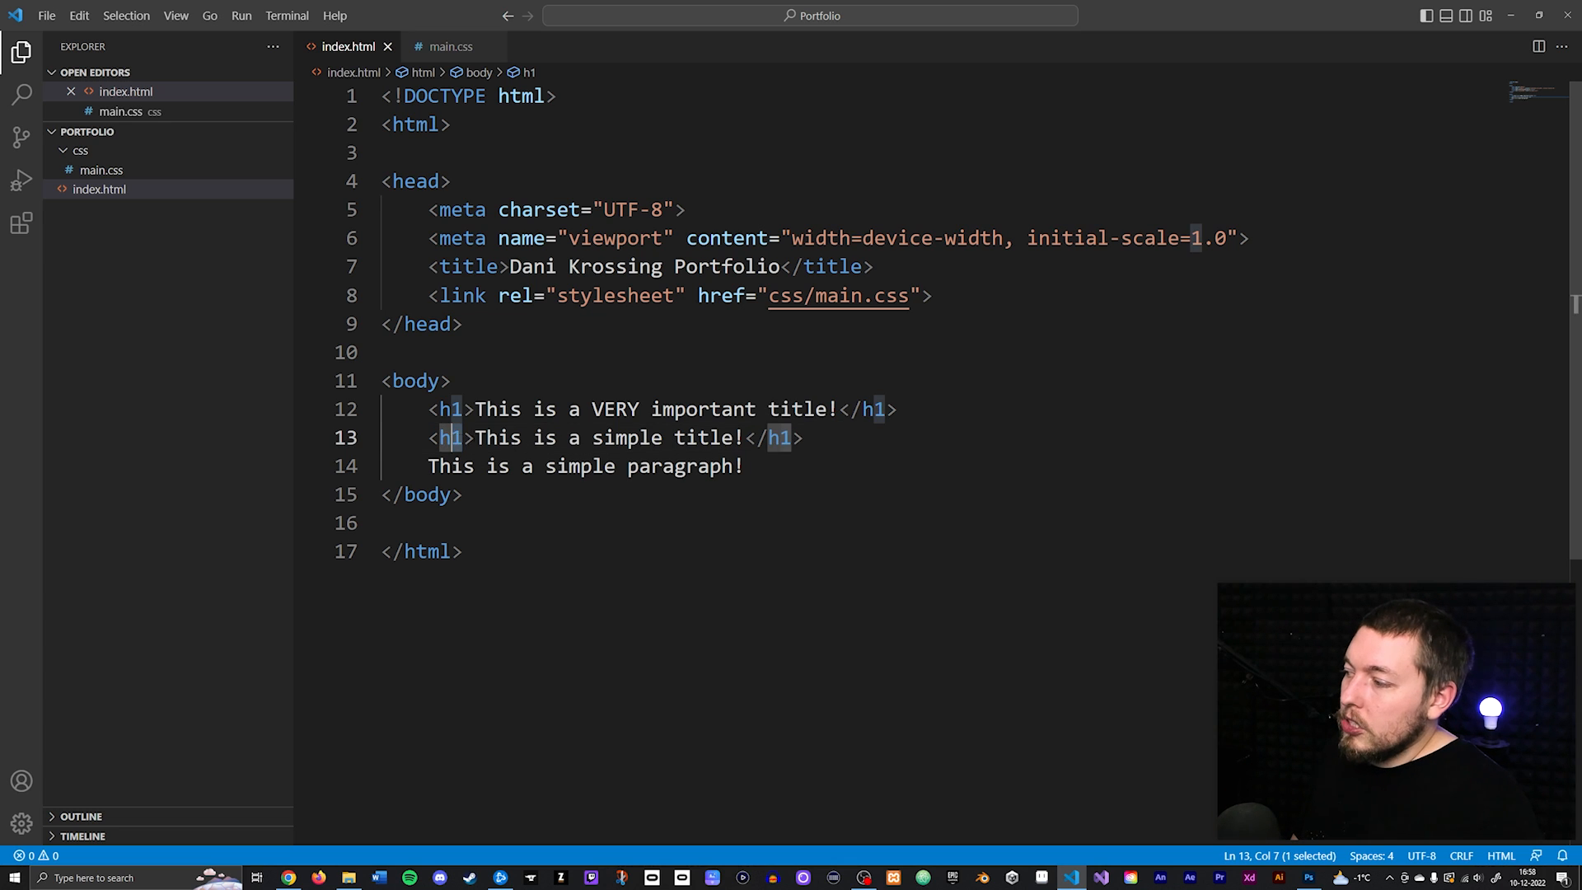
Retag the second title as h2, add a new 'This is a simple title!' line, and make it h3.
{"action": "type", "text": "2"}
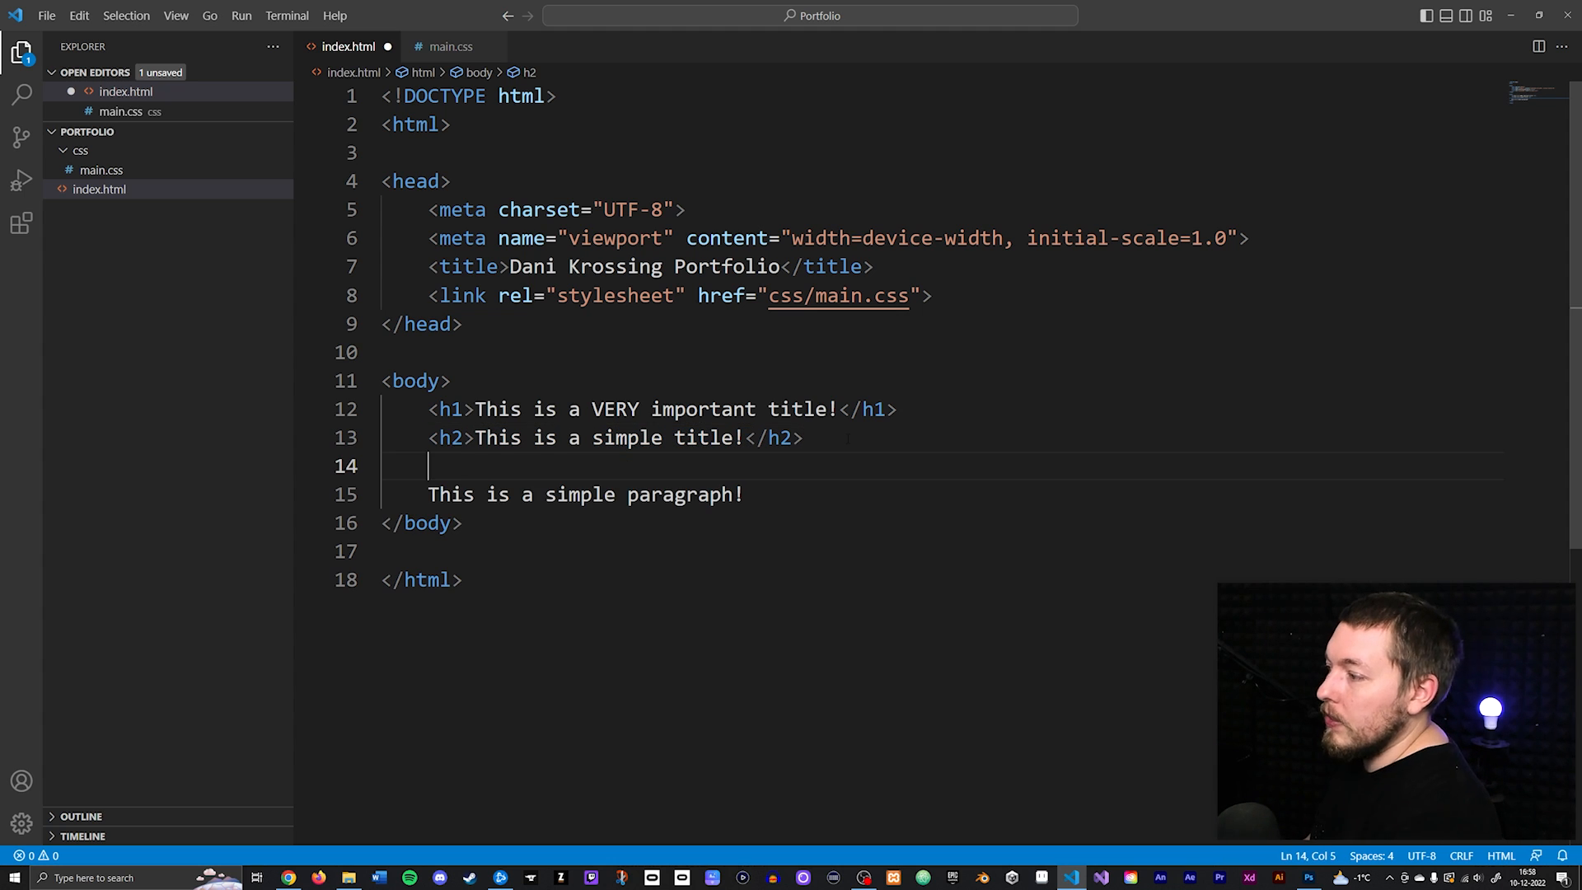
{"action": "type", "text": "<h2>This is a simple title!</h2>"}
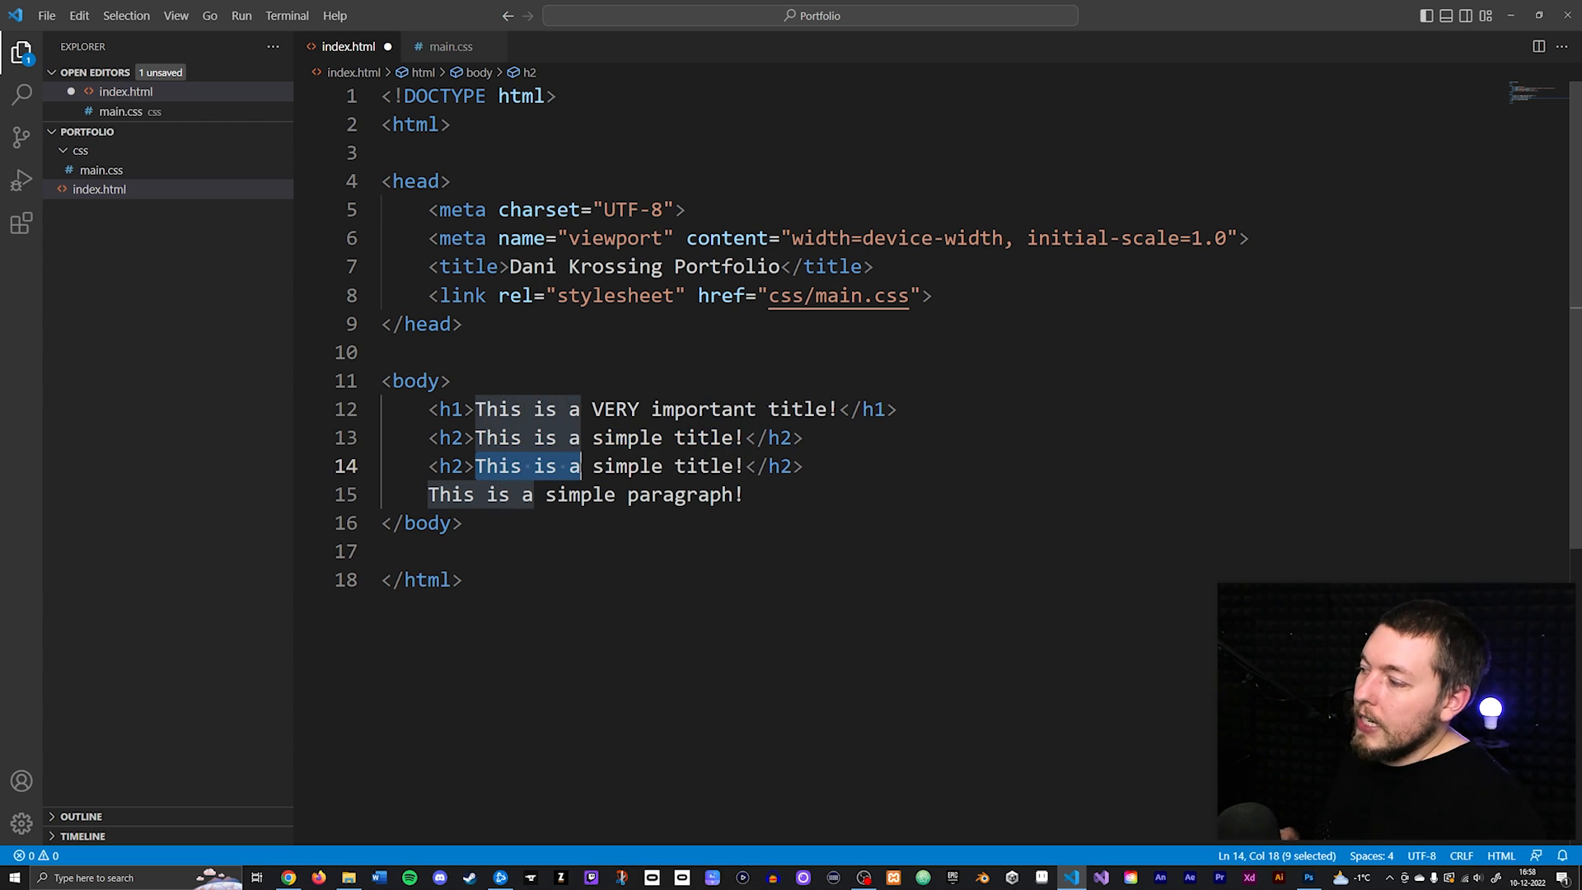
{"action": "type", "text": "3"}
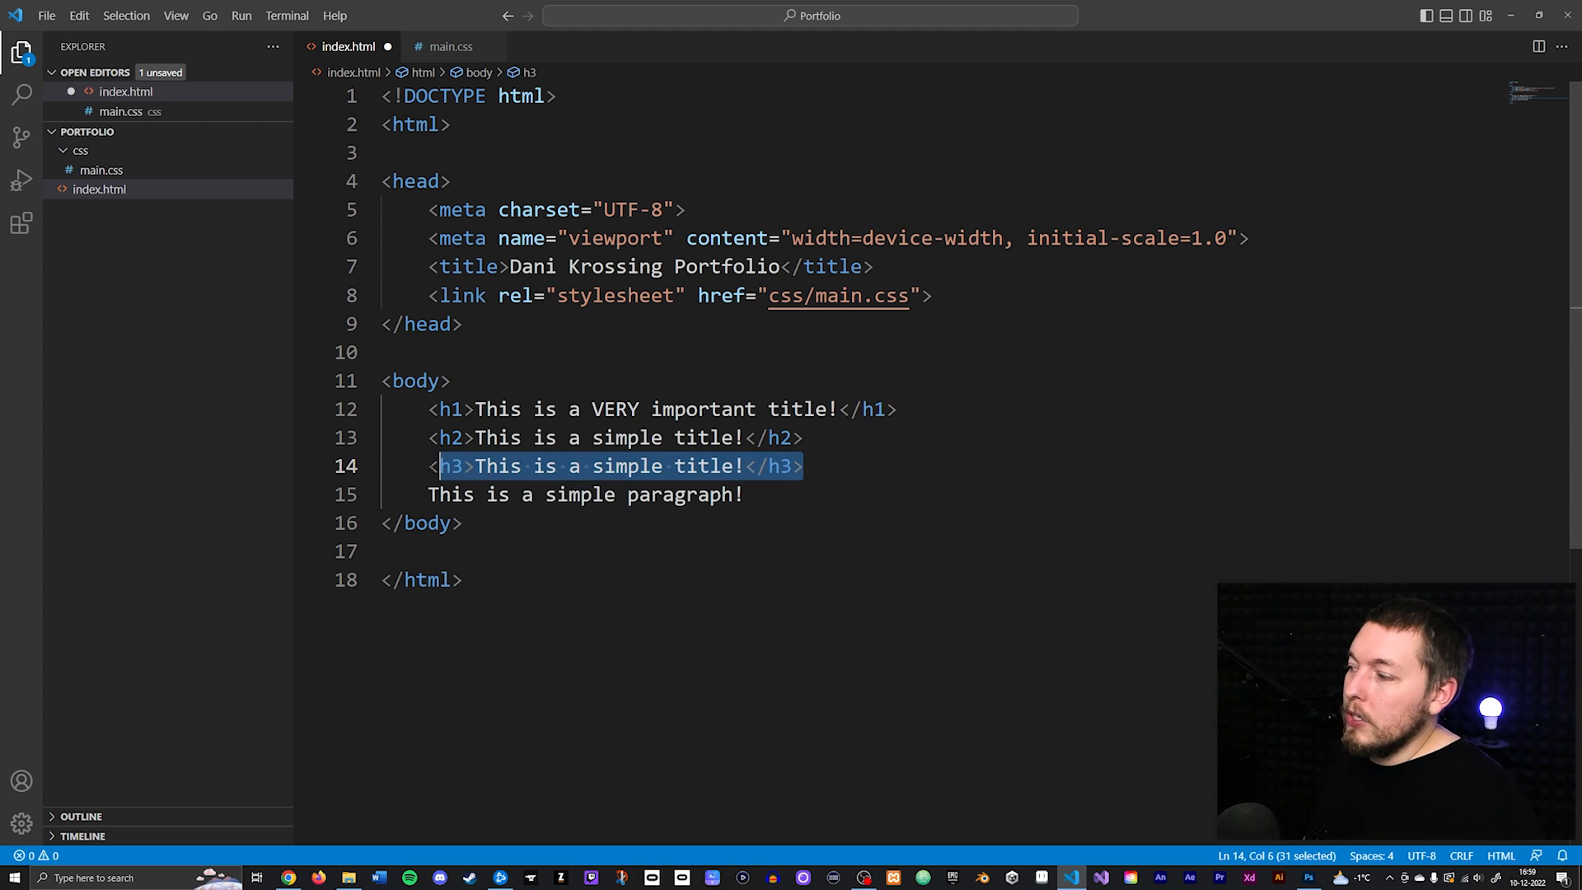
Duplicate the h3 title line and renumber the next copy's heading level to h4.
{"action": "left_click", "coordinate": [802, 464]}
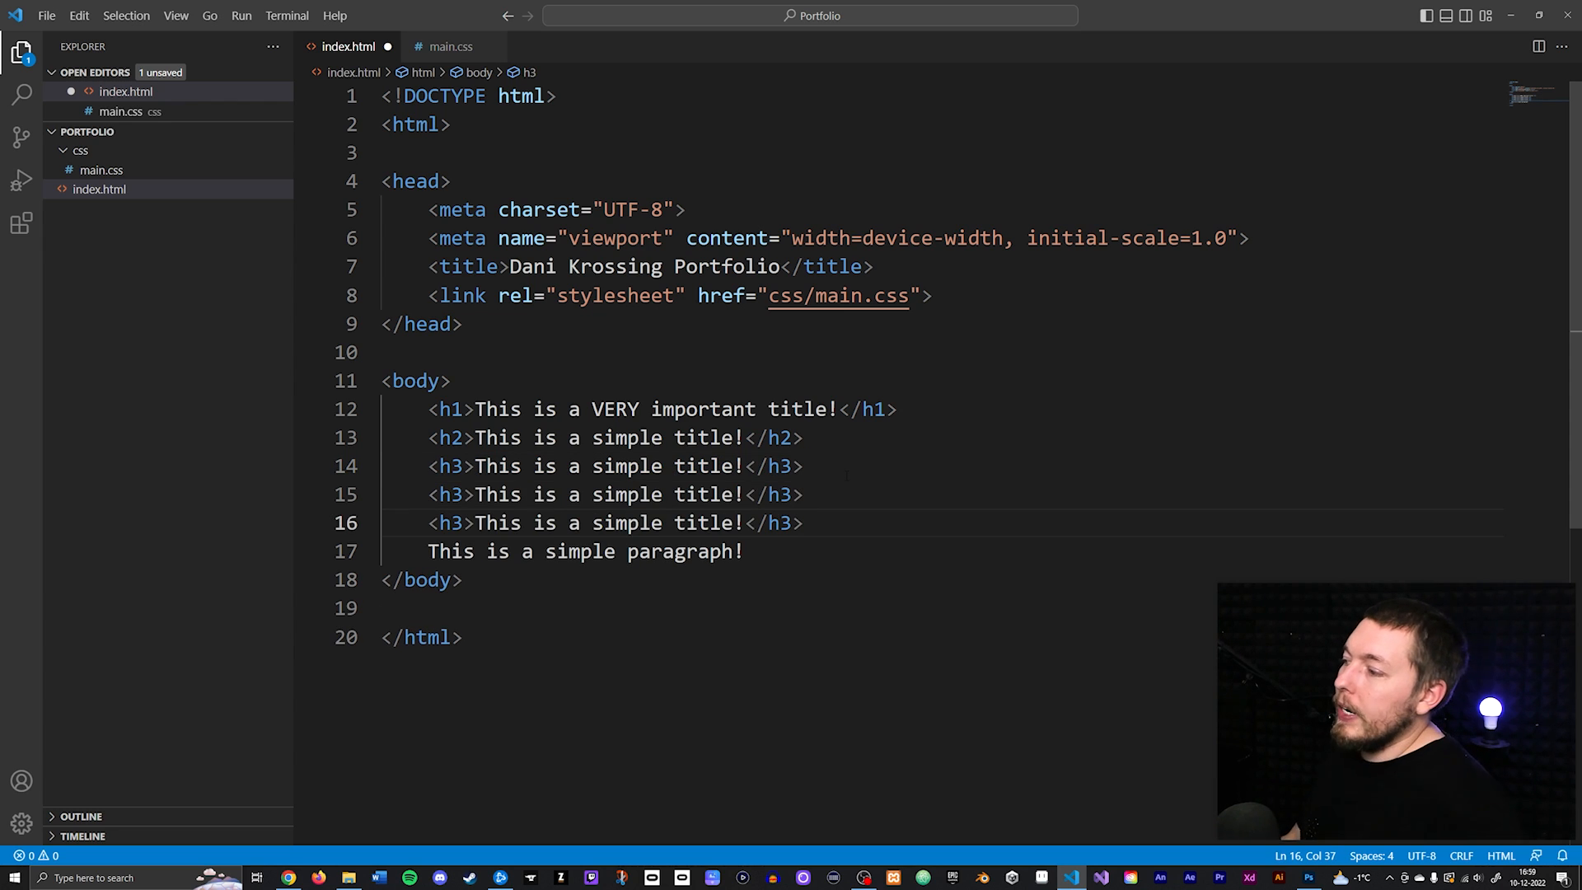
{"action": "double_click", "coordinate": [446, 494]}
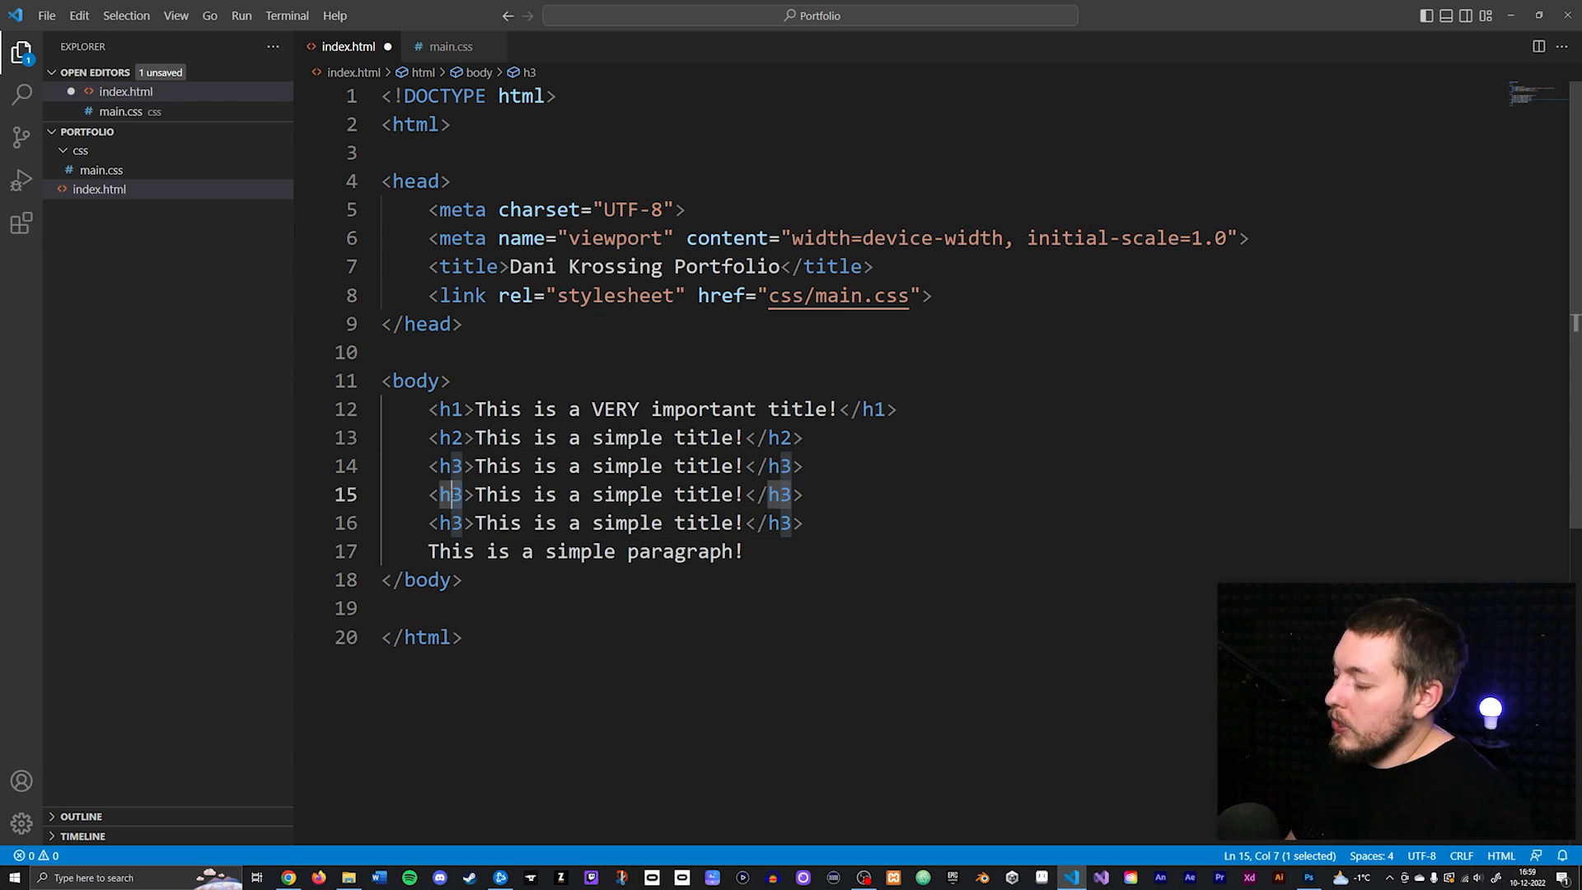
{"action": "type", "text": "4"}
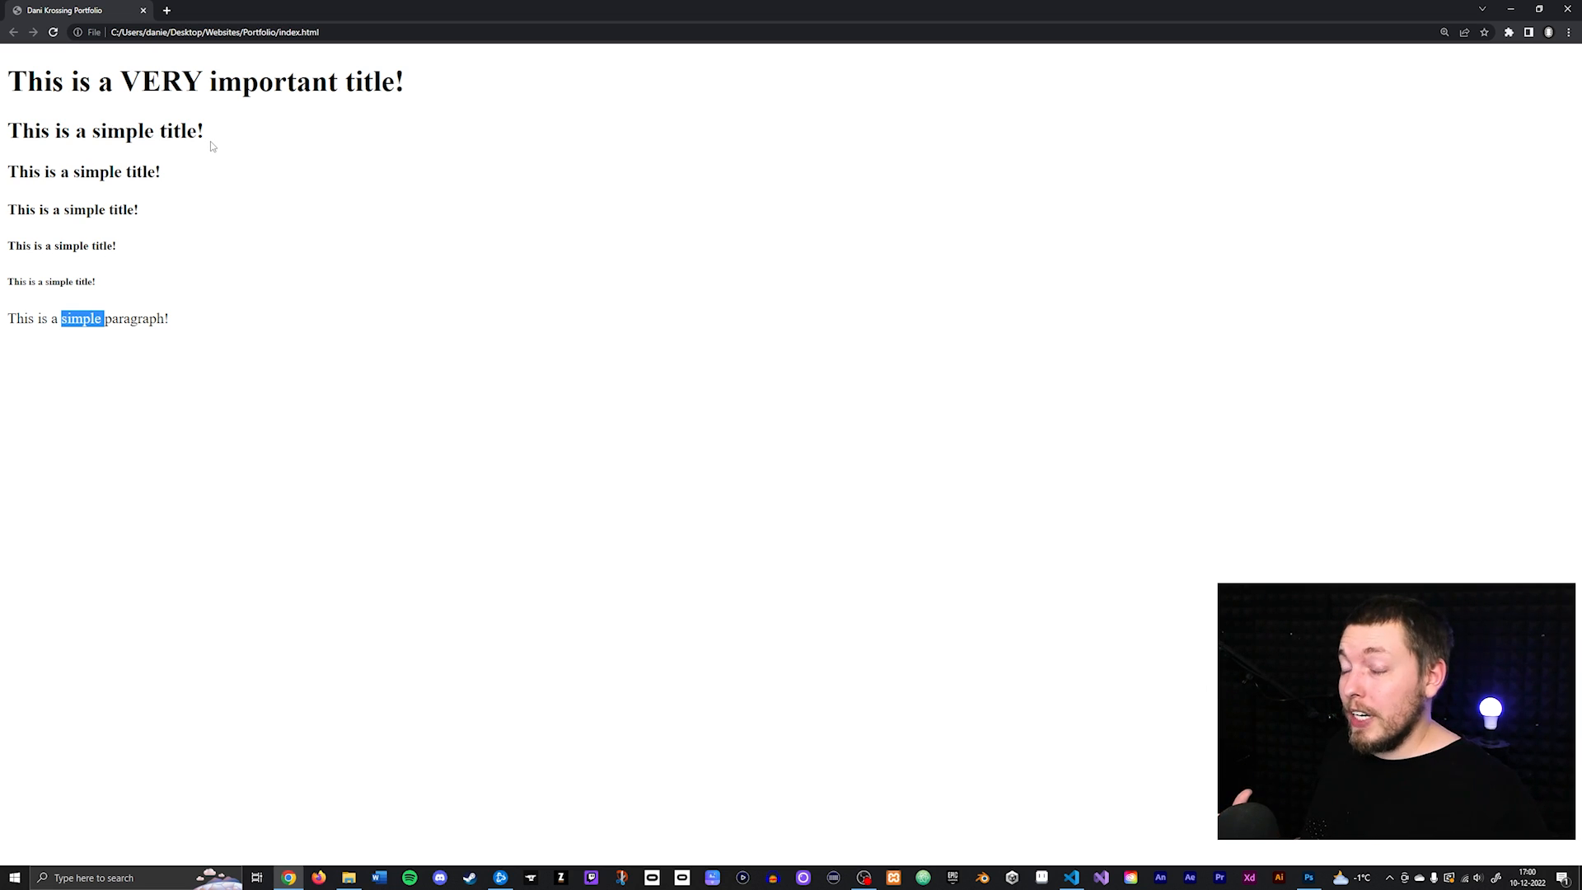
{"action": "mouse_move", "coordinate": [133, 119]}
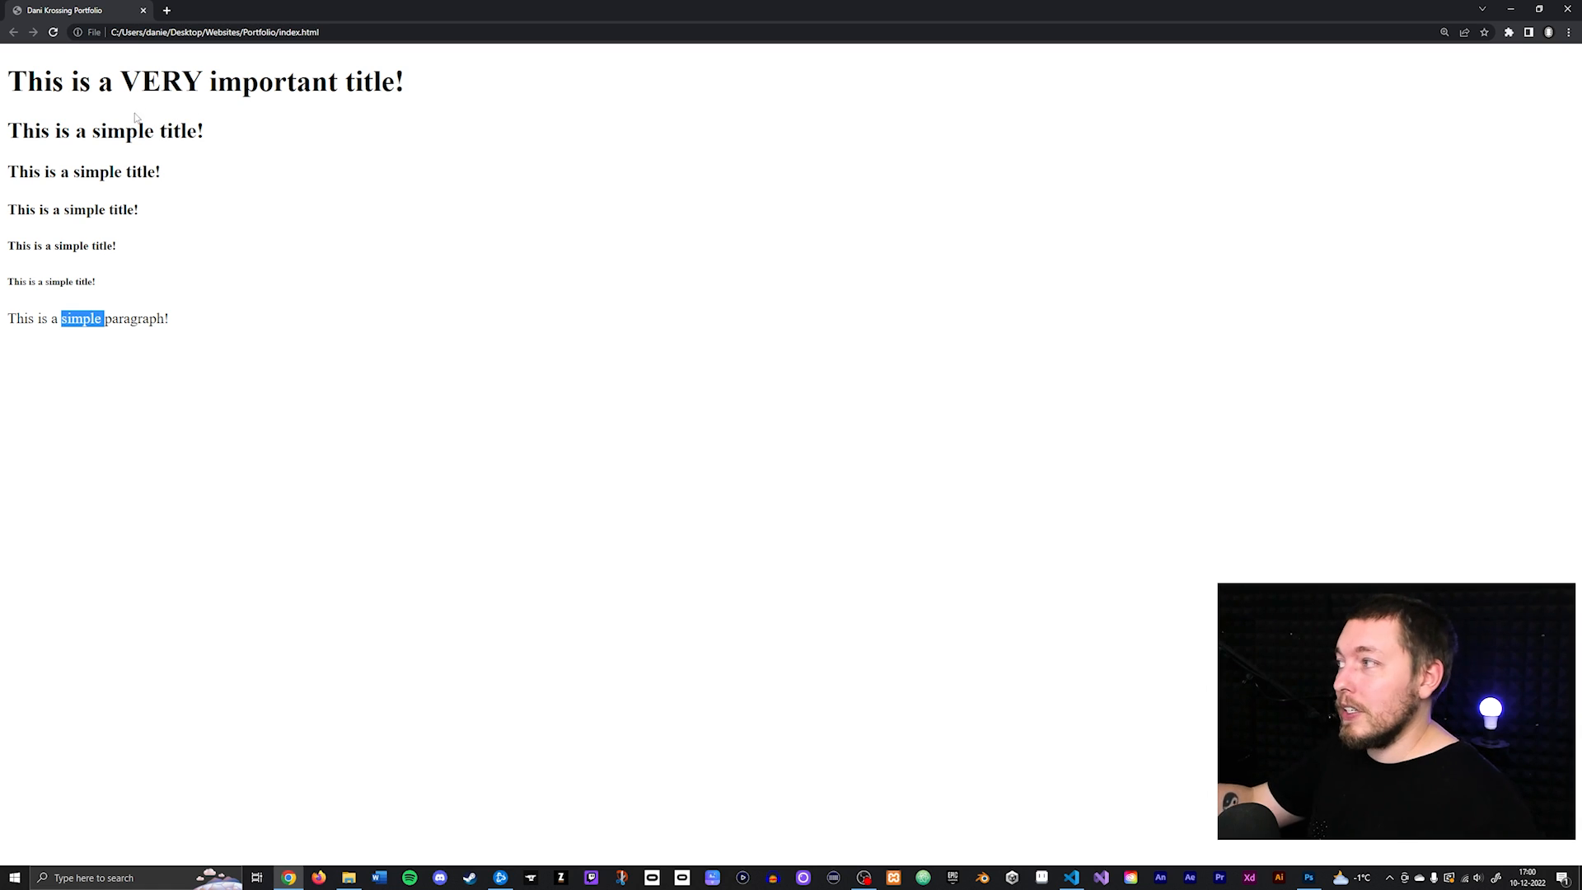
{"action": "mouse_move", "coordinate": [599, 484]}
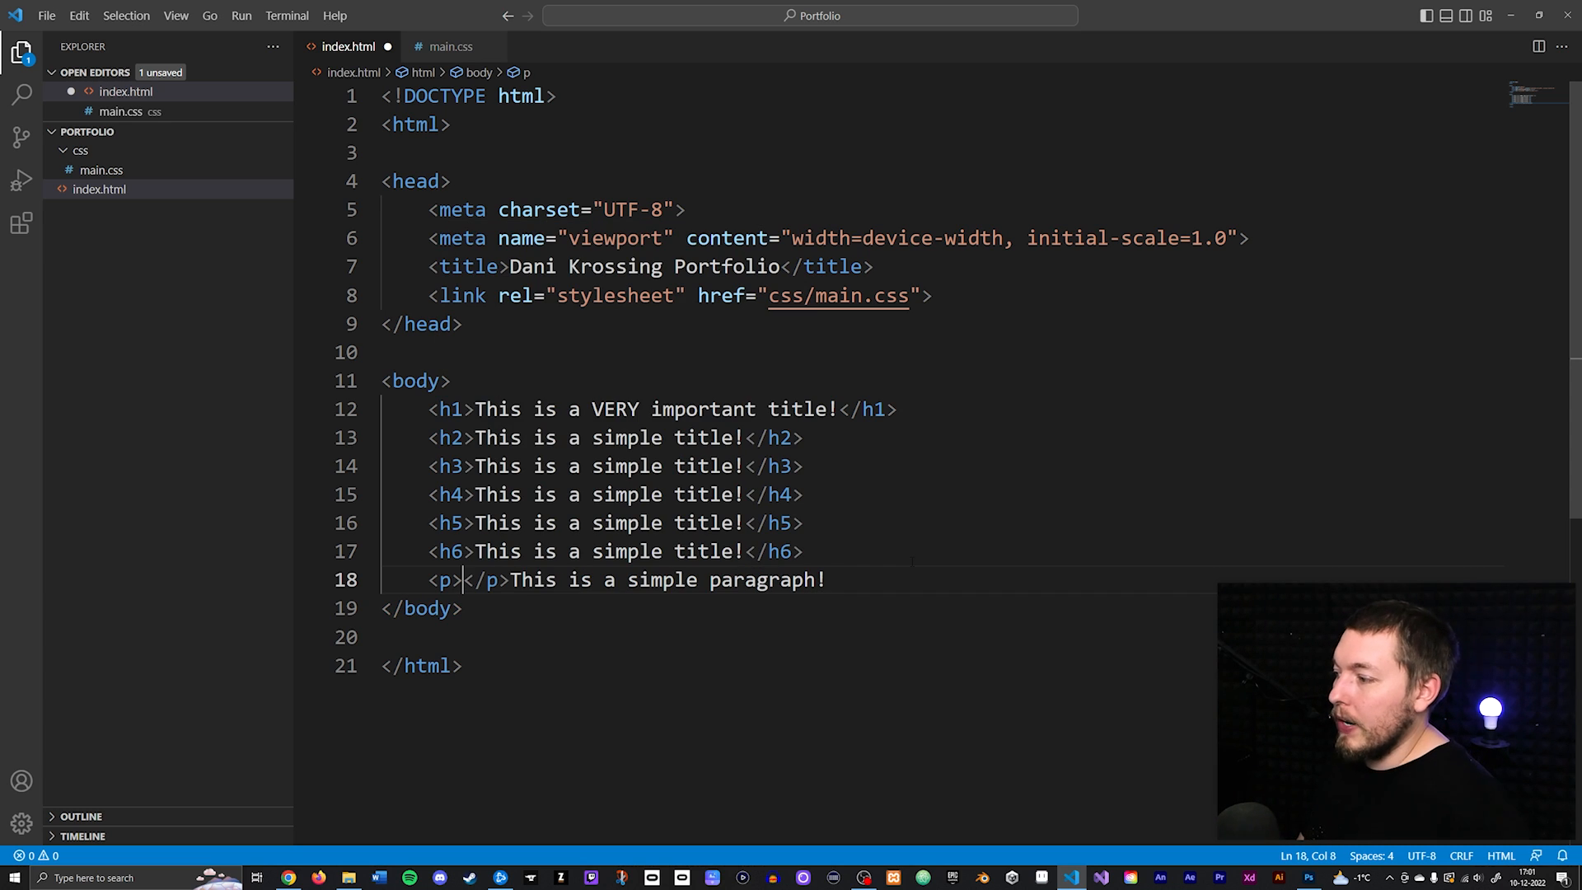
Move 'This is a simple paragraph!' from after the empty p tags to inside them.
{"action": "left_click_drag", "start_coordinate": [509, 578], "coordinate": [826, 578]}
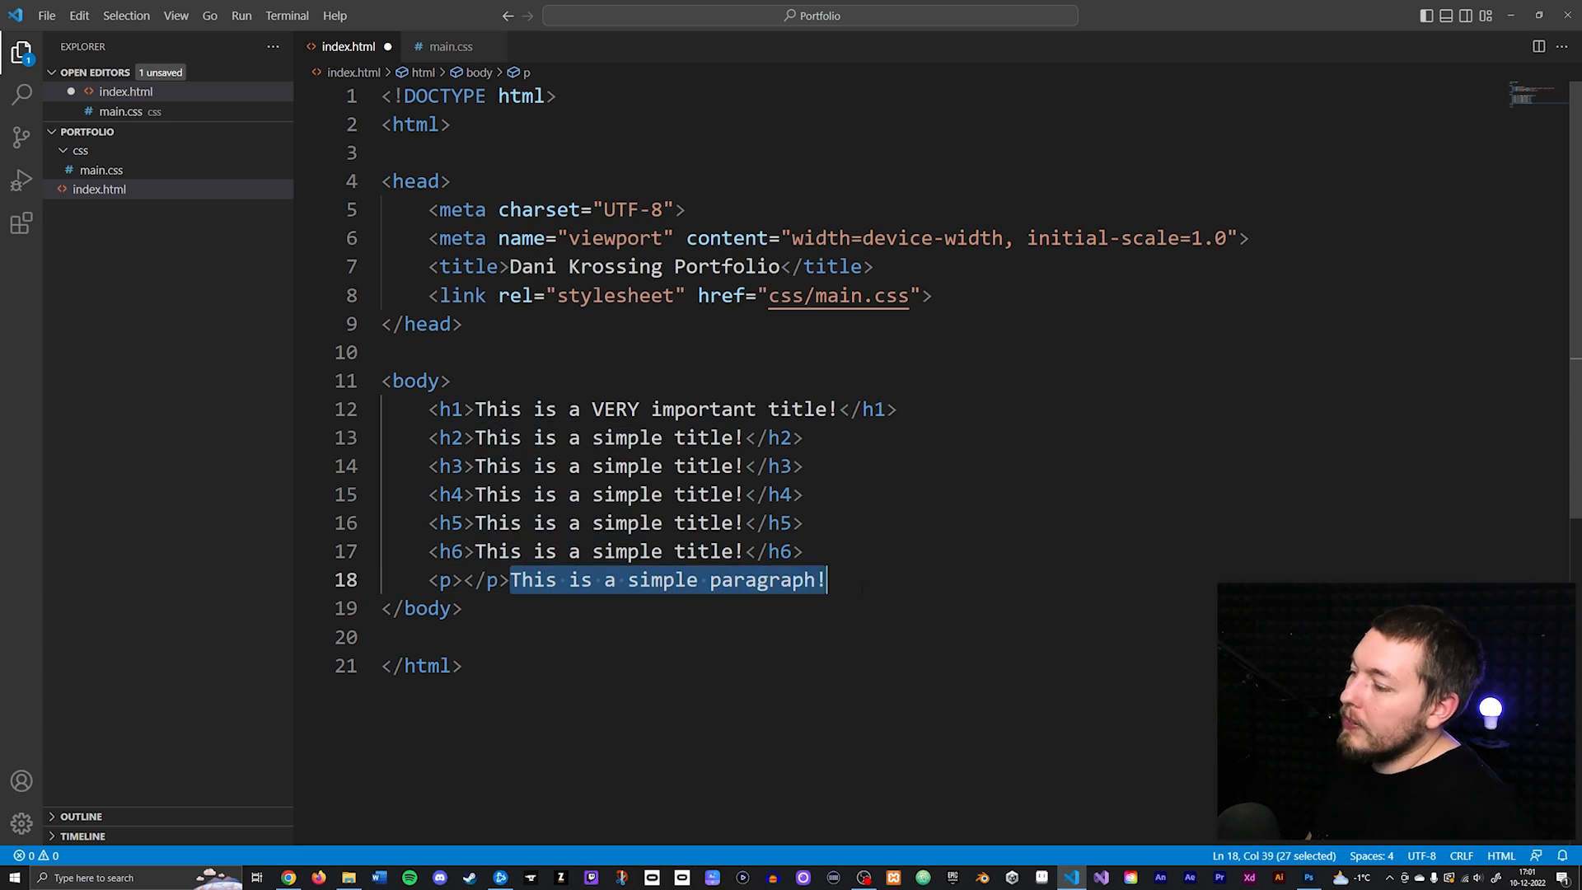
{"action": "key", "text": "Delete"}
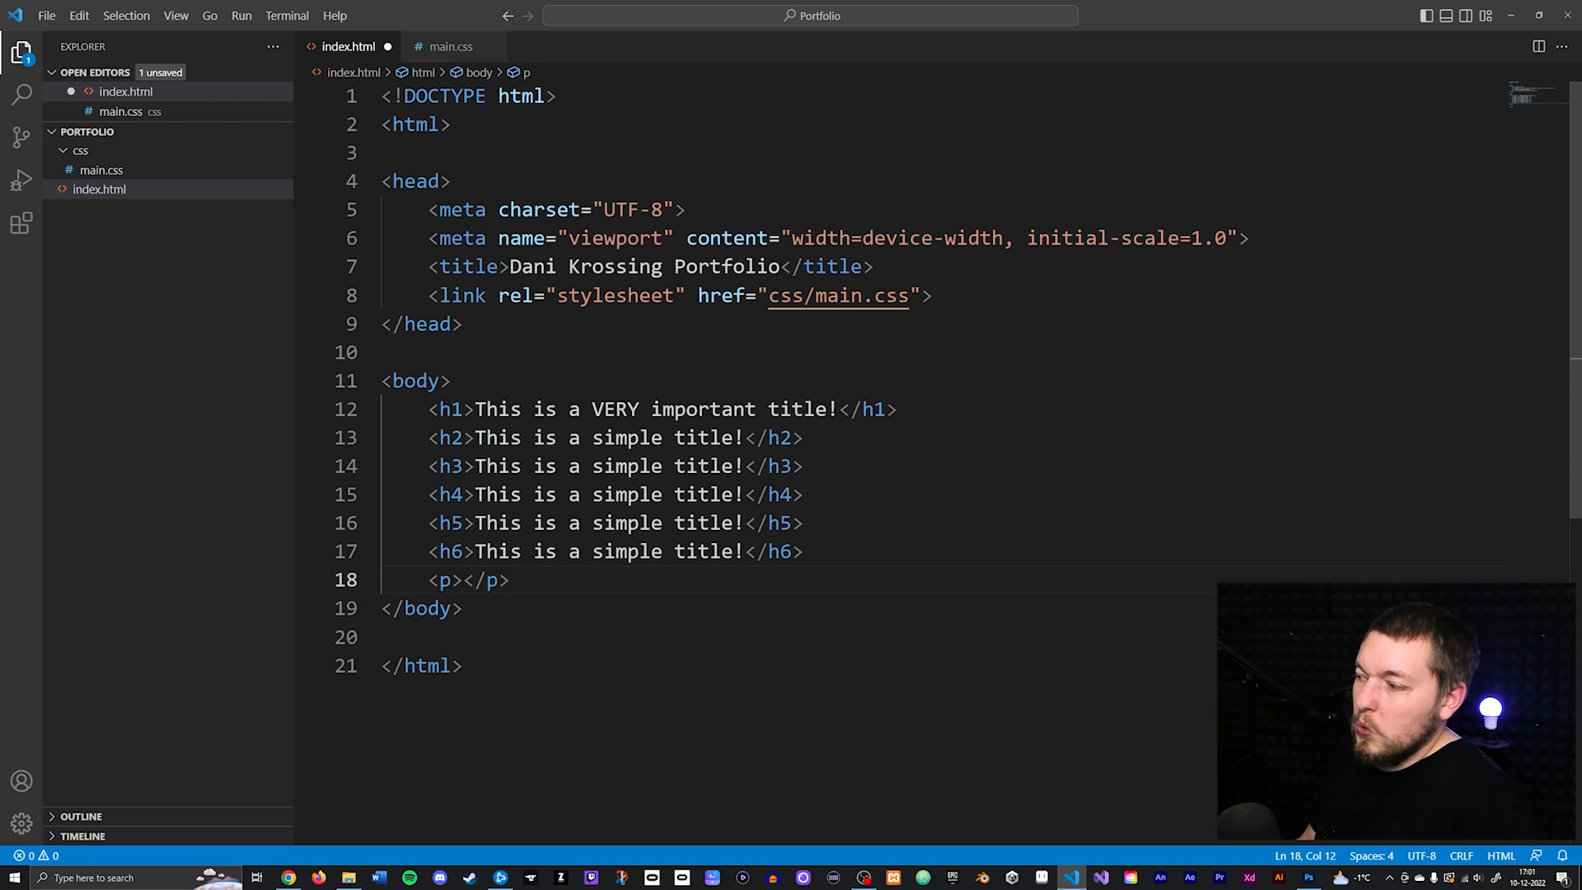
{"action": "type", "text": "This is a simple paragraph!"}
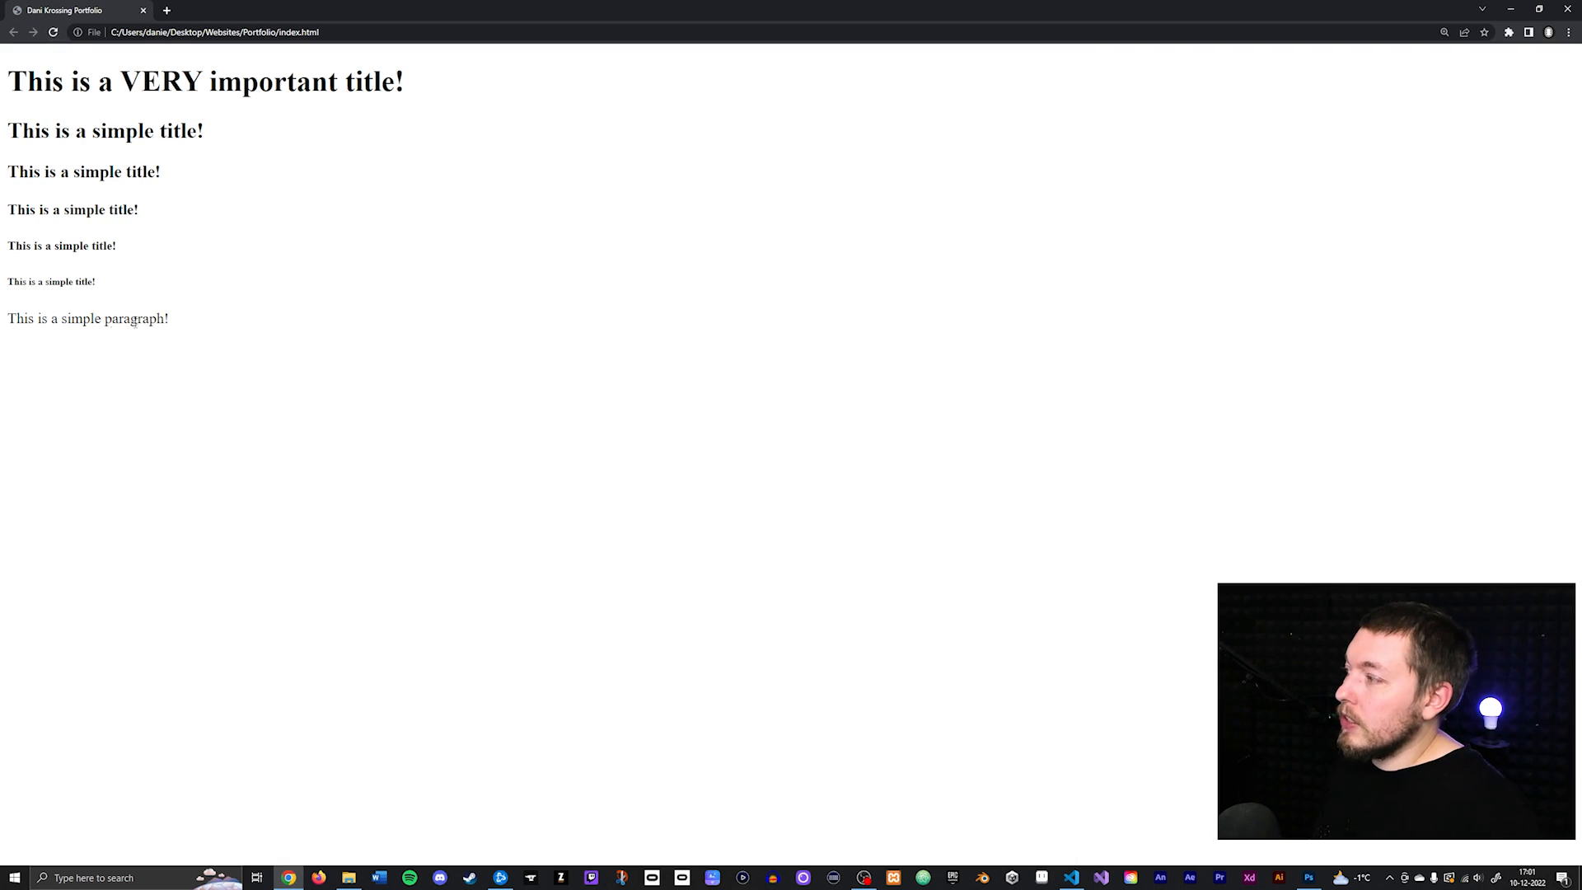
Reload the Chrome preview to show the six titles with the p-wrapped paragraph below.
{"action": "left_click", "coordinate": [53, 32]}
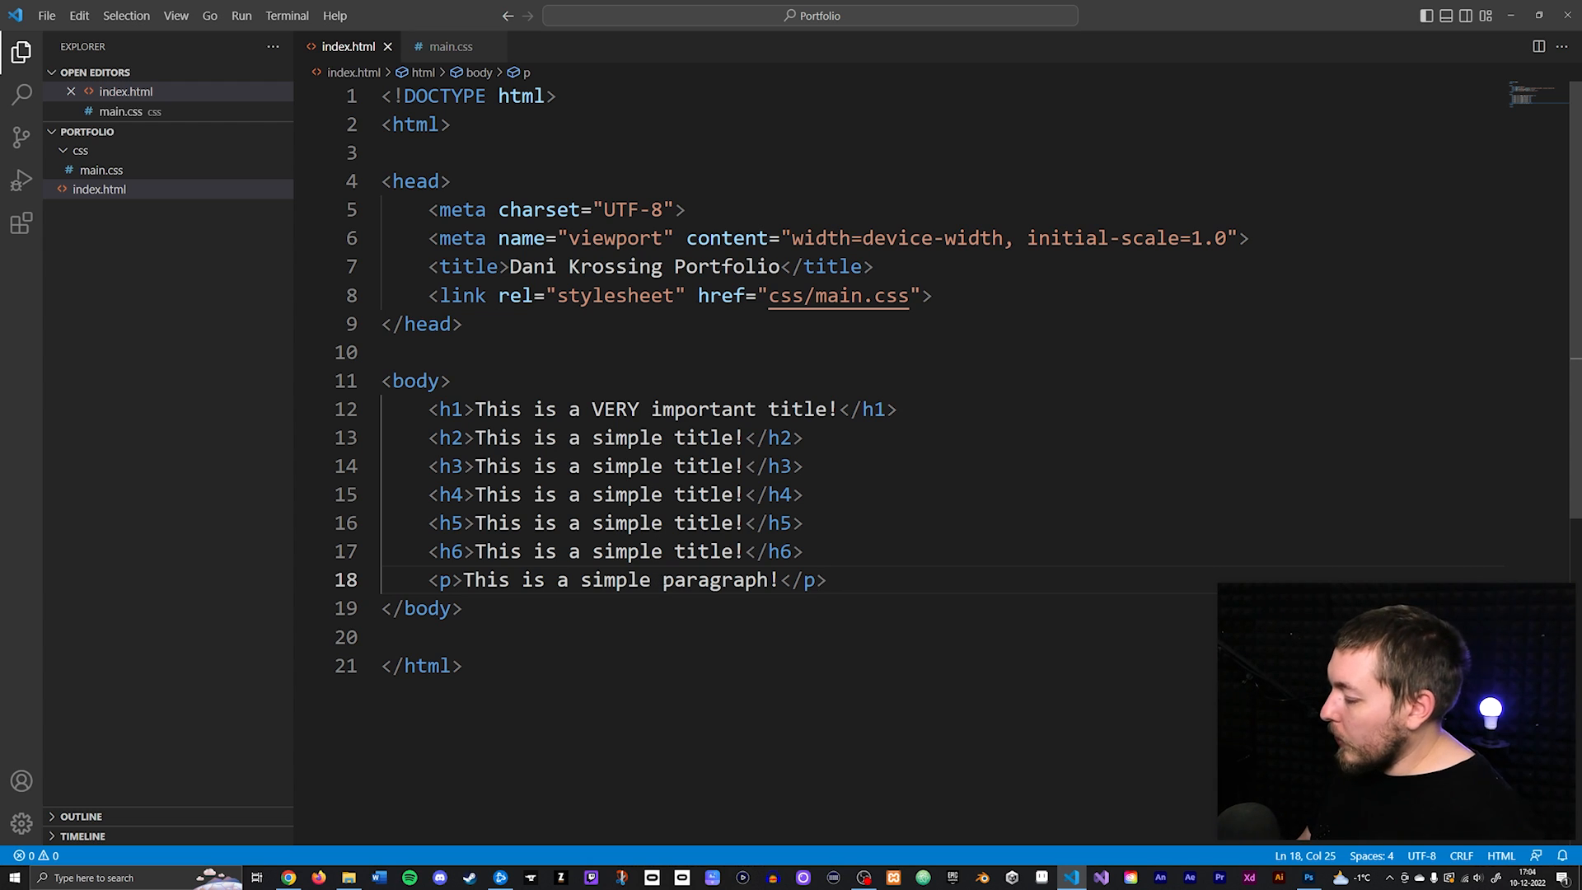
Insert a <br> between 'simple' and 'paragraph!' and check the split in Chrome.
{"action": "type", "text": "<br>"}
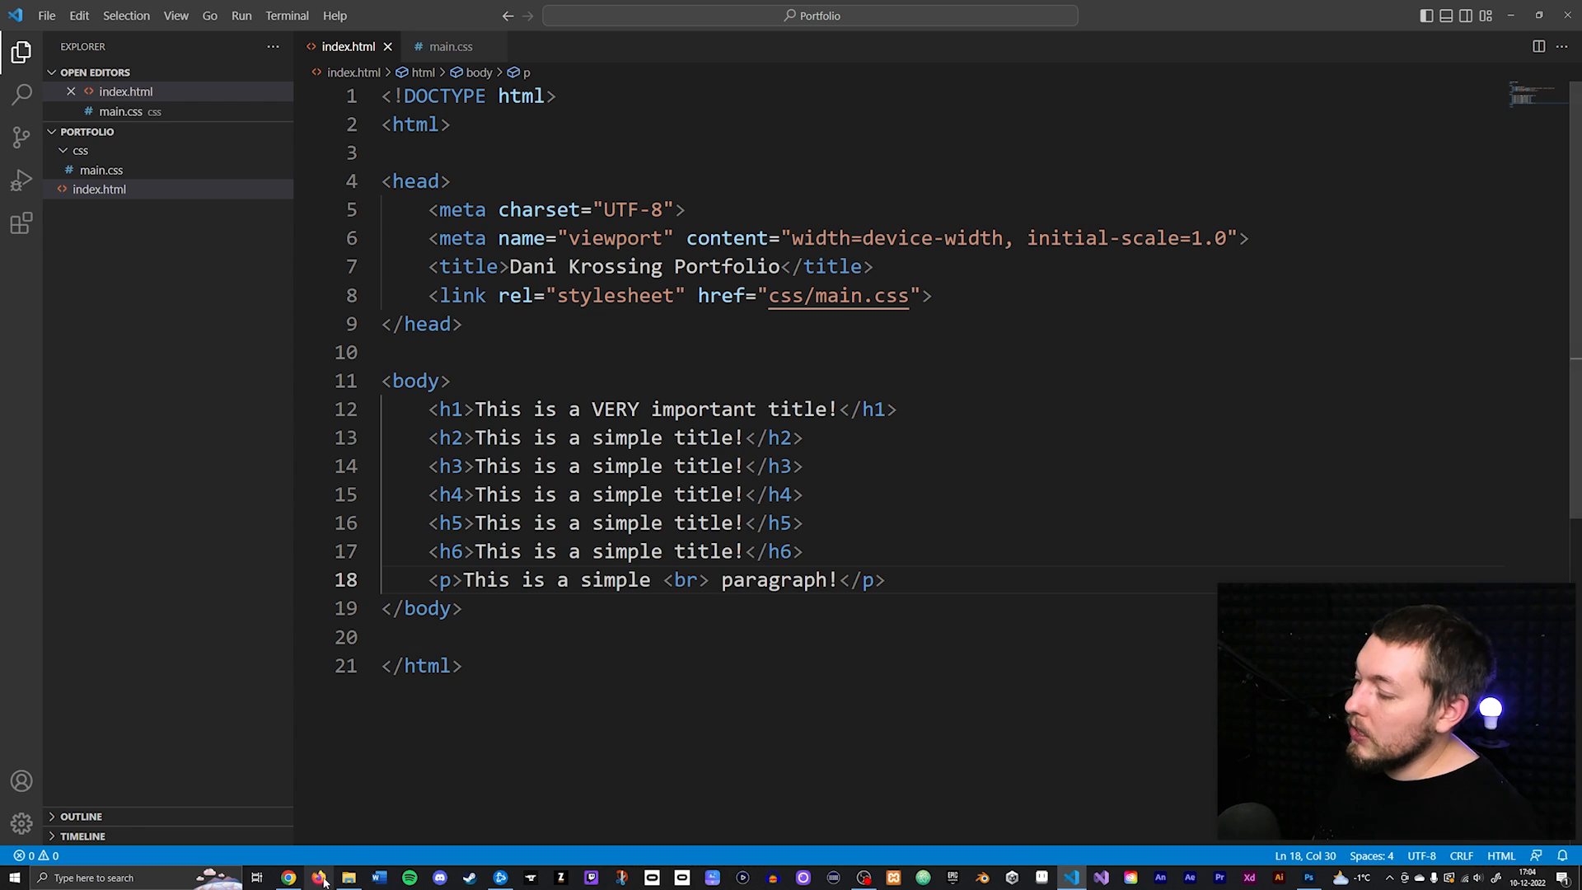
{"action": "left_click", "coordinate": [288, 876]}
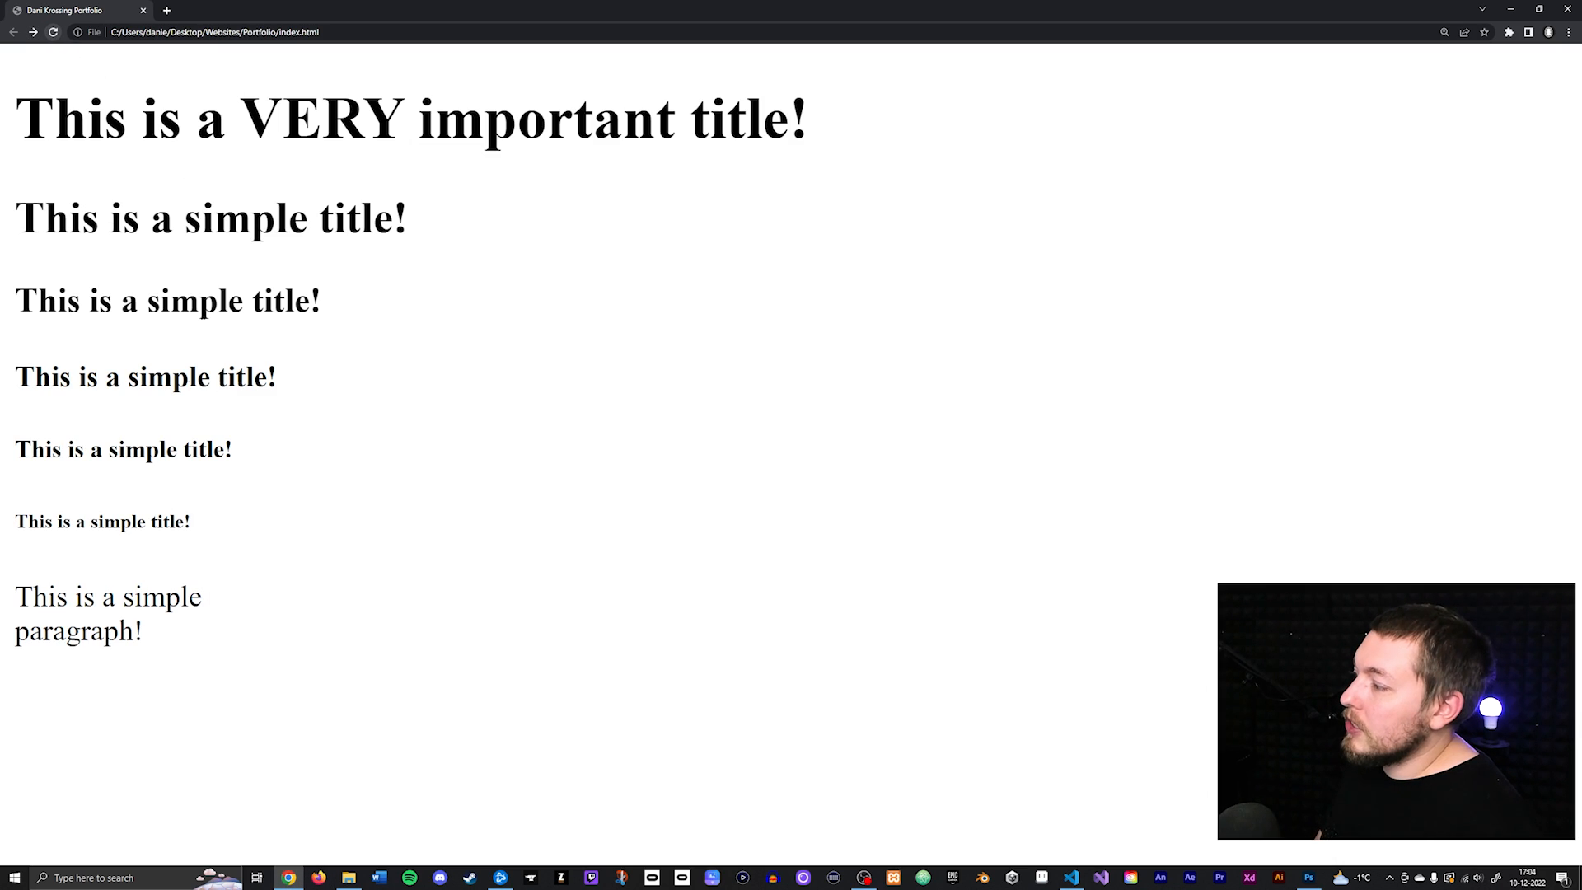